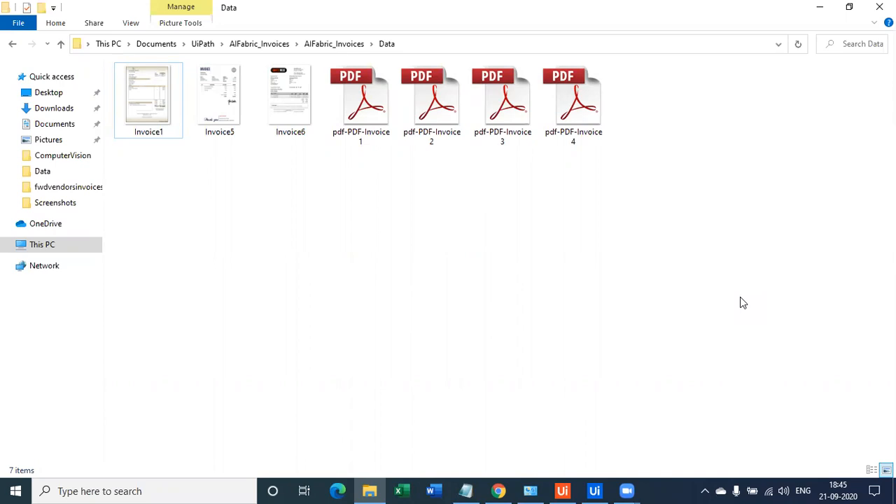
{"action": "mouse_move", "coordinate": [628, 453]}
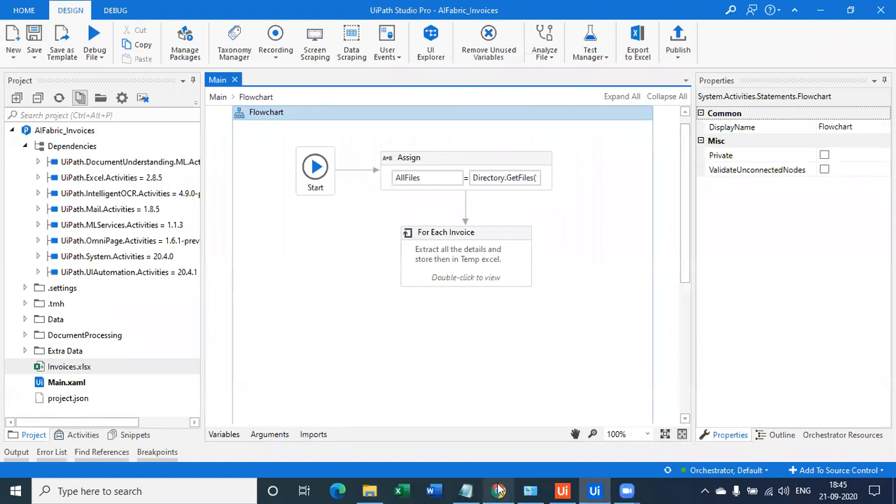
Review the Invoice1 image and the next invoice image in the Data folder viewer.
{"action": "left_click", "coordinate": [498, 490]}
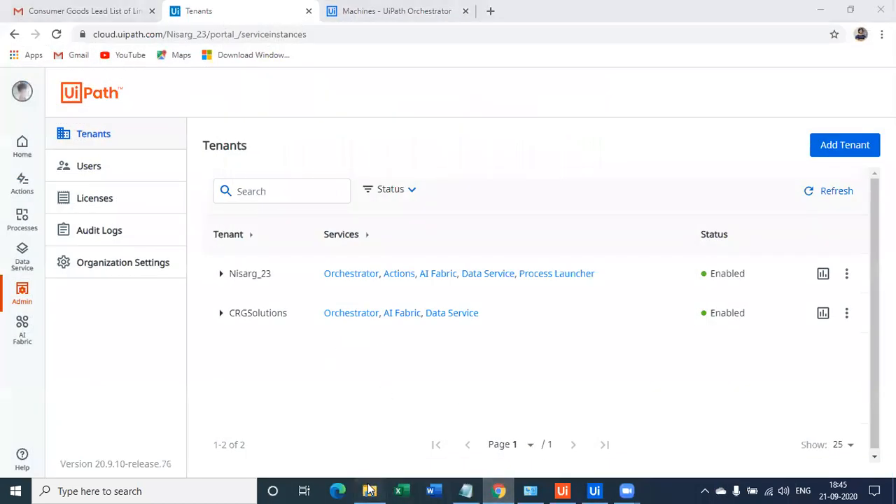
{"action": "left_click", "coordinate": [370, 490]}
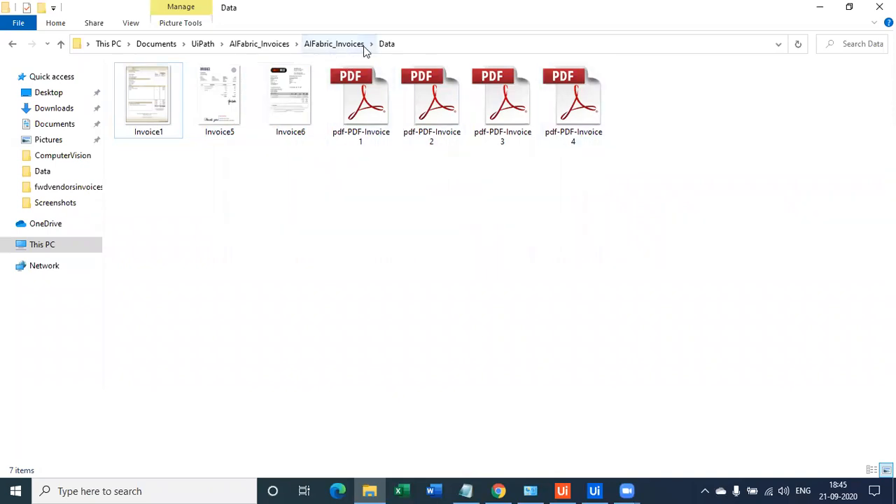
{"action": "mouse_move", "coordinate": [168, 118]}
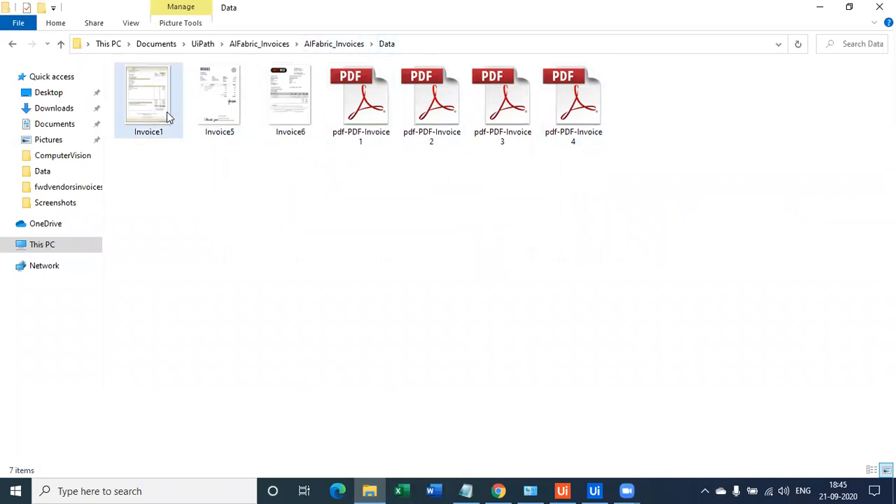
{"action": "double_click", "coordinate": [148, 95]}
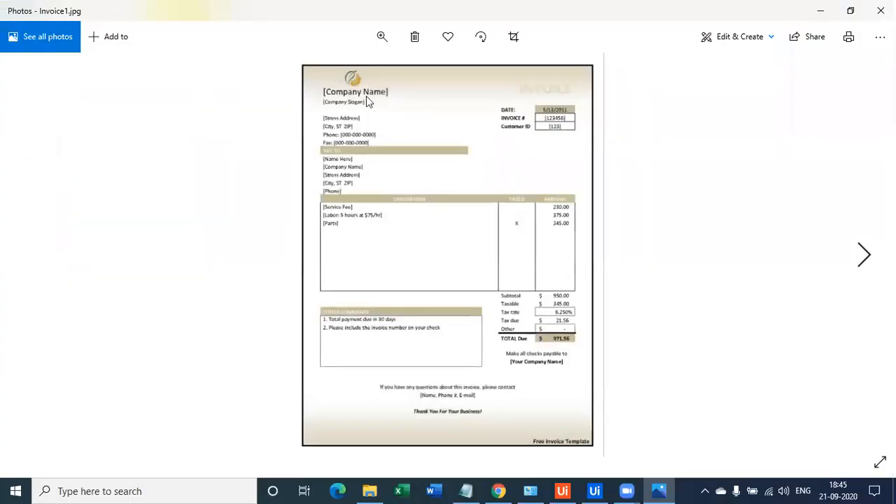
{"action": "mouse_move", "coordinate": [453, 103]}
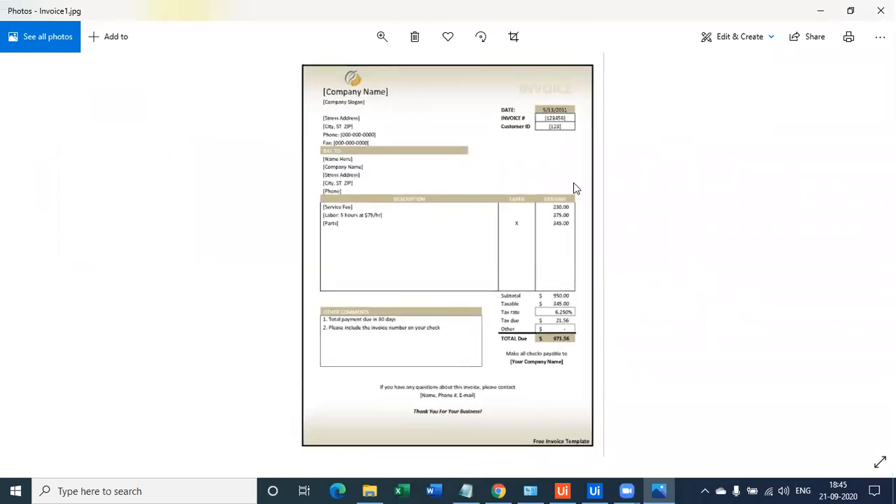
{"action": "mouse_move", "coordinate": [330, 236]}
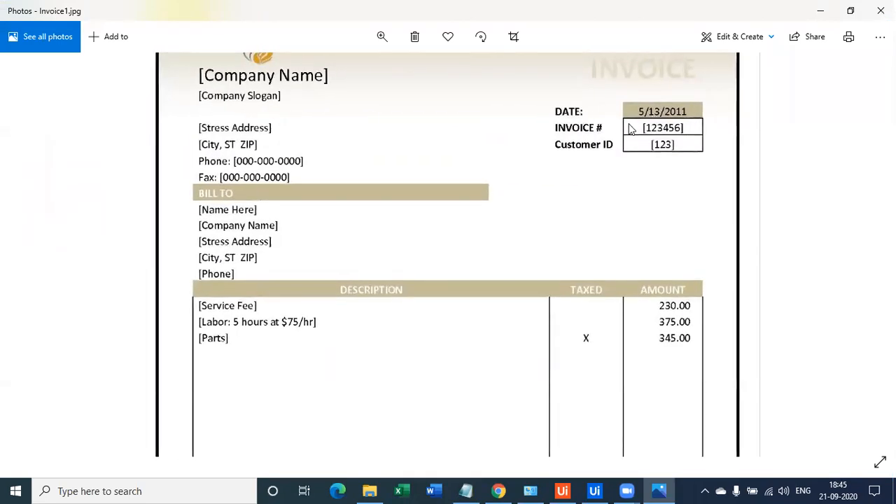
{"action": "mouse_move", "coordinate": [696, 201]}
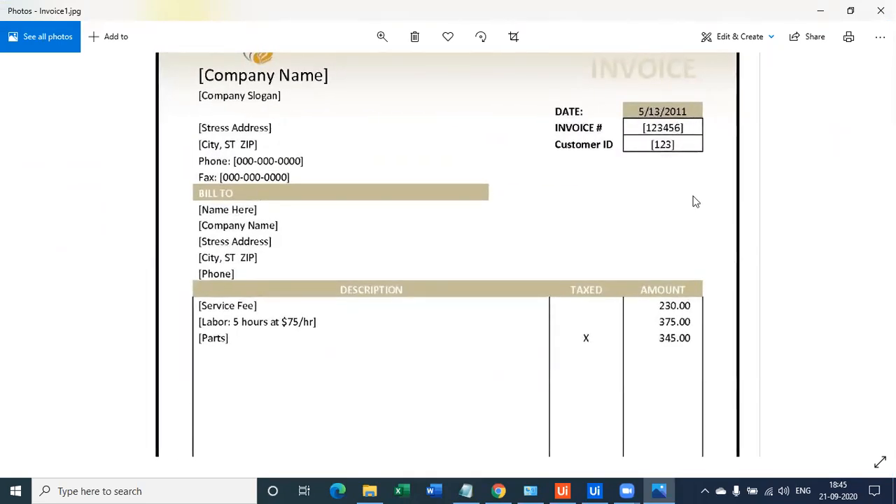
{"action": "scroll", "scroll_direction": "down", "scroll_amount": 3}
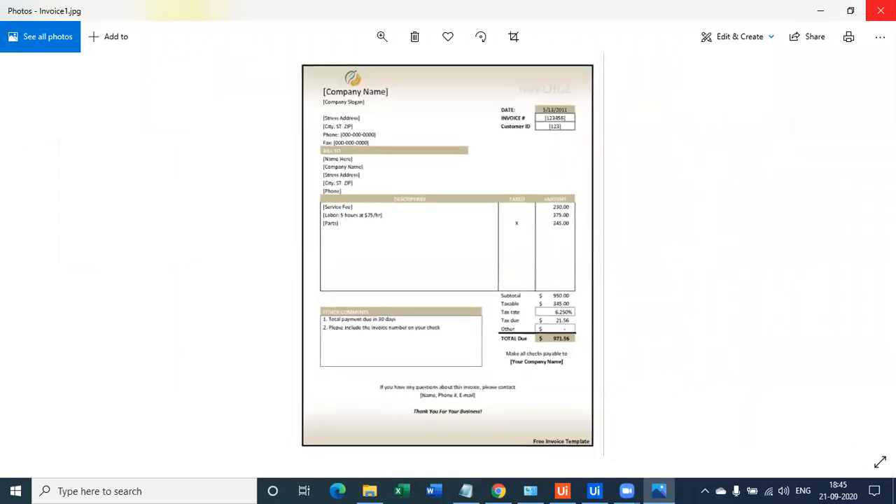
{"action": "left_click", "coordinate": [863, 255]}
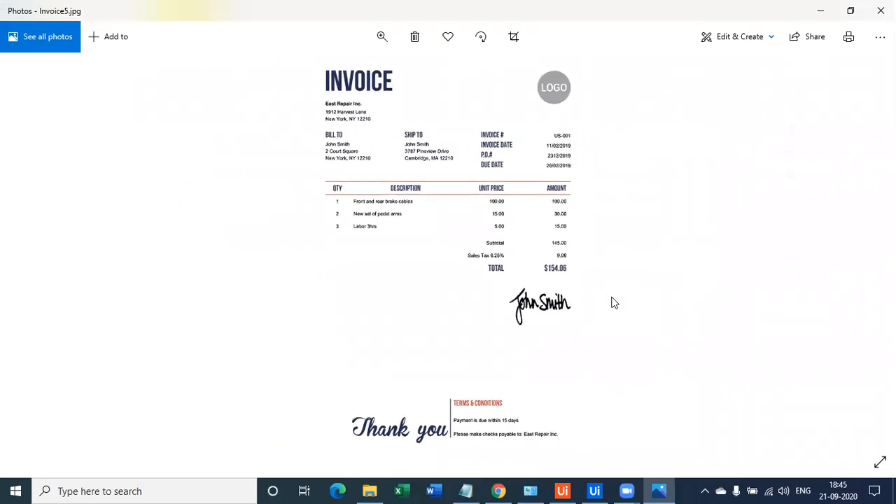
{"action": "left_click", "coordinate": [370, 490]}
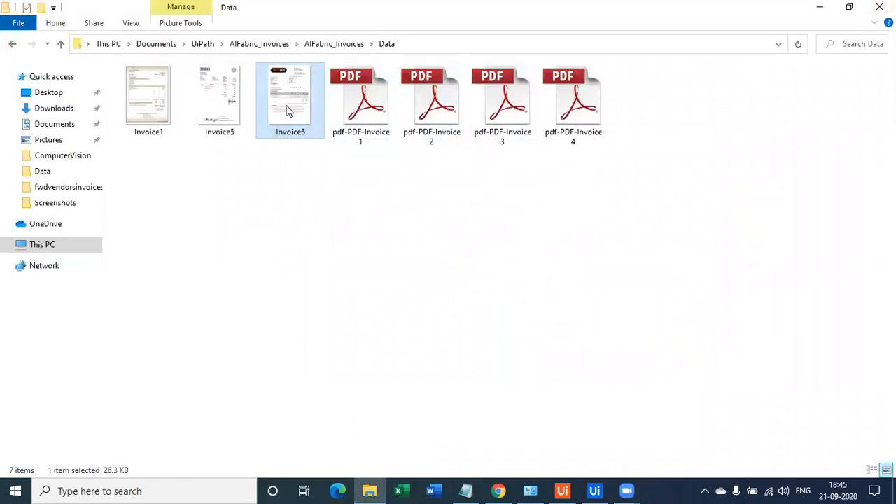
View the Invoice6 image, then open pdf-PDF-Invoice1 in Adobe Reader.
{"action": "double_click", "coordinate": [290, 98]}
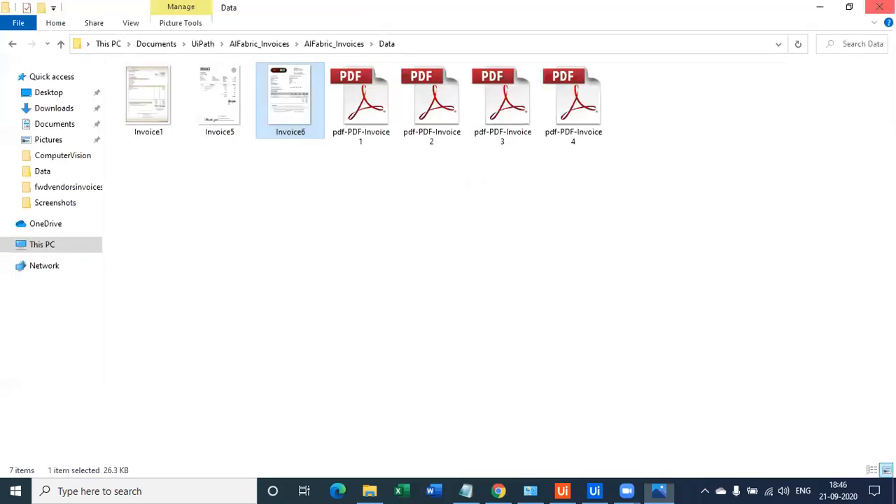
{"action": "double_click", "coordinate": [361, 98]}
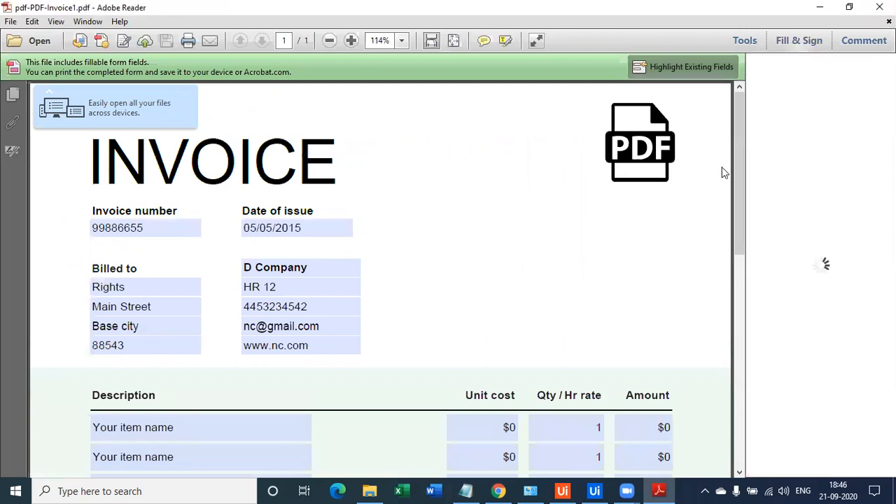
Check pdf-PDF-Invoice1 down to its $12540 total and close Adobe Reader.
{"action": "left_click", "coordinate": [798, 39]}
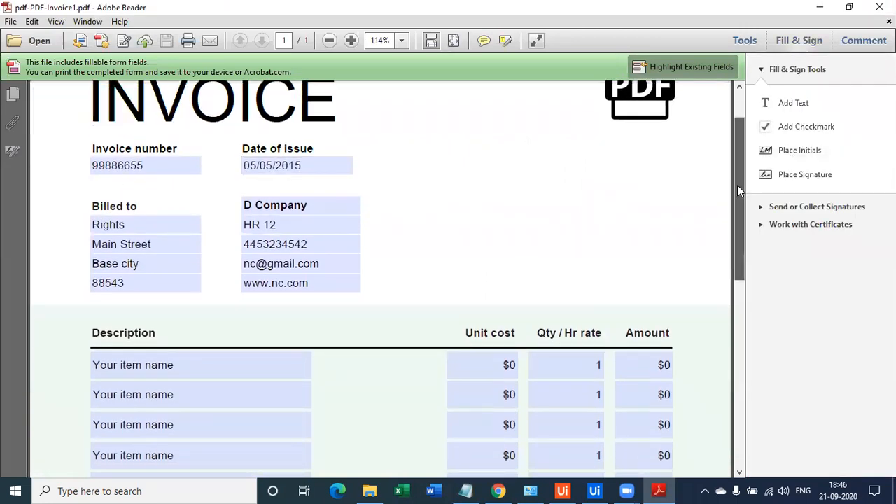
{"action": "scroll", "scroll_direction": "down", "scroll_amount": 3}
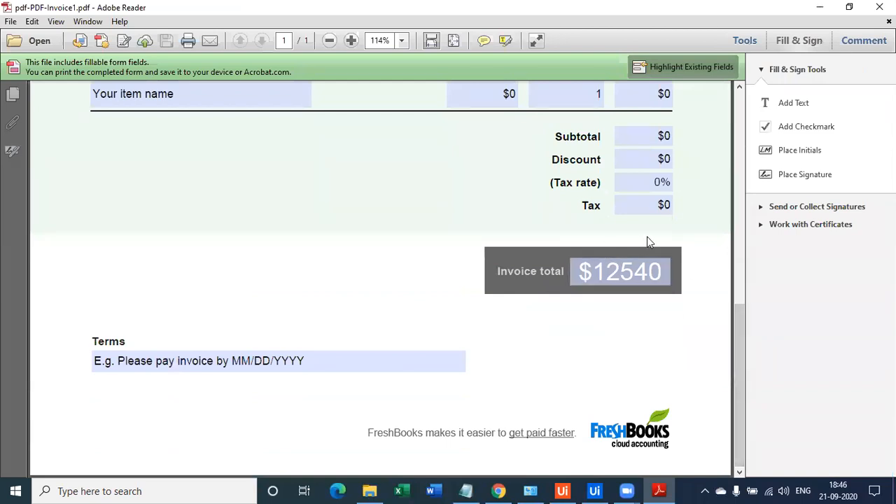
{"action": "left_click", "coordinate": [370, 490]}
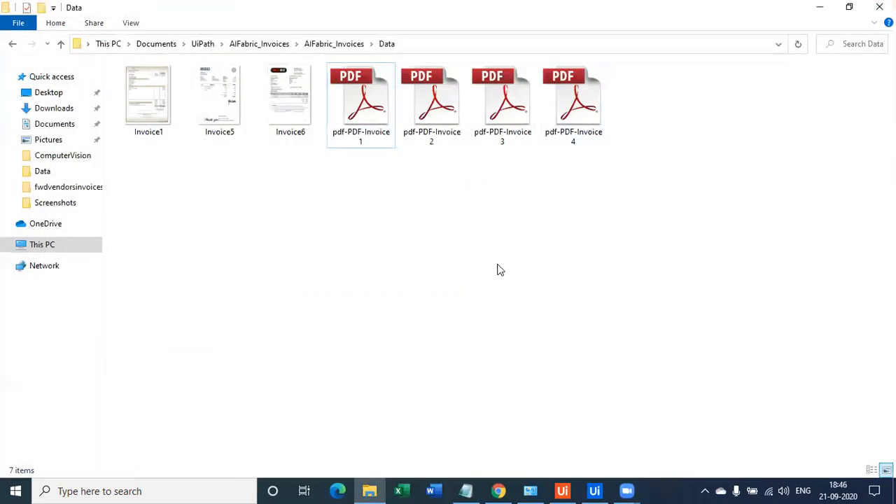
Select the remaining PDF invoices, then bring up the bot's Validation Station window for Invoice1.
{"action": "left_click", "coordinate": [501, 105]}
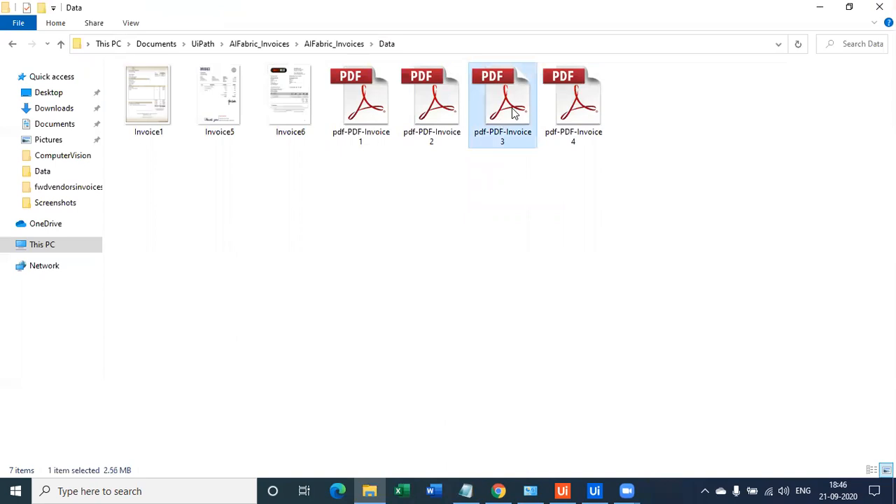
{"action": "left_click", "coordinate": [572, 101]}
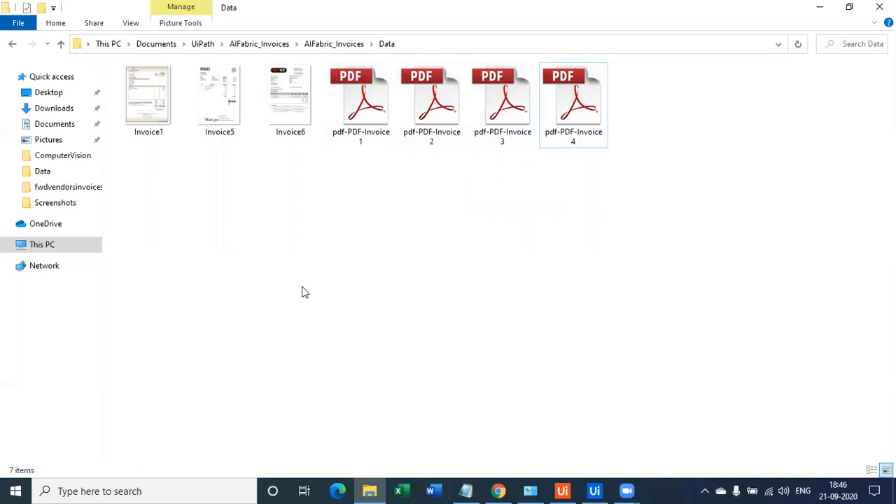
{"action": "mouse_move", "coordinate": [450, 247]}
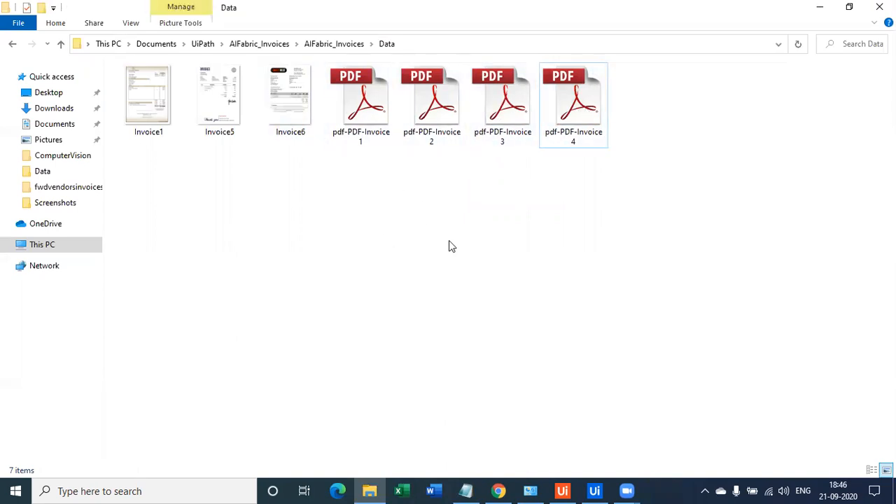
{"action": "mouse_move", "coordinate": [422, 229]}
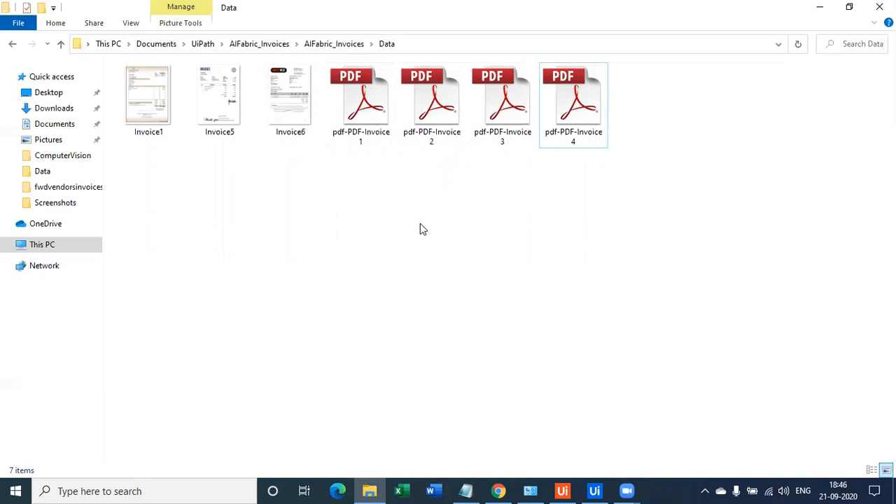
{"action": "mouse_move", "coordinate": [247, 157]}
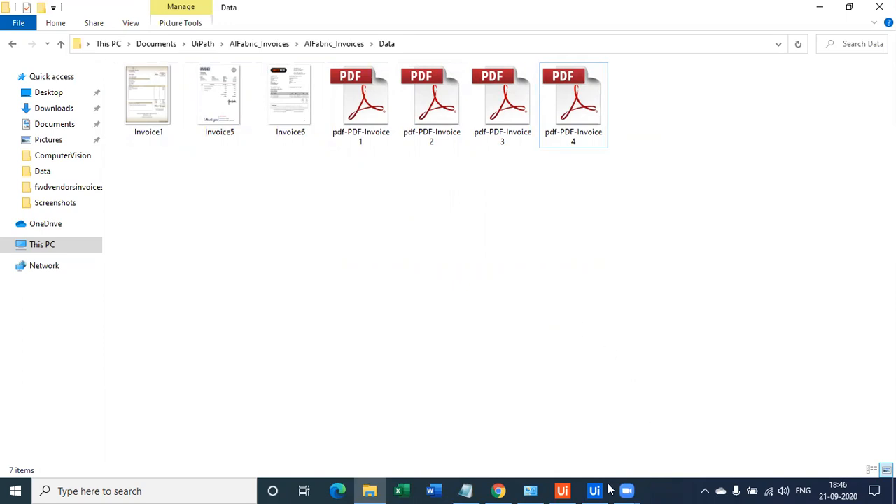
{"action": "left_click", "coordinate": [594, 490]}
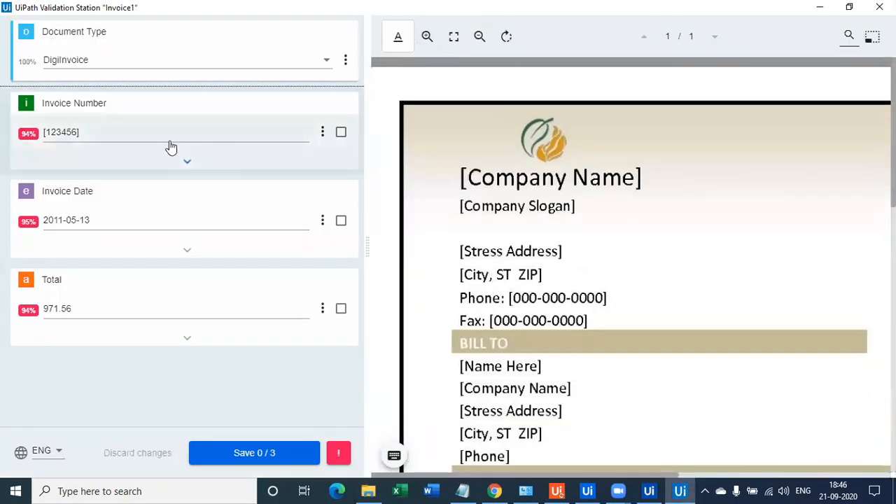
Confirm Invoice1's Invoice Number and Invoice Date and scroll to the 971.56 Total.
{"action": "left_click", "coordinate": [171, 132]}
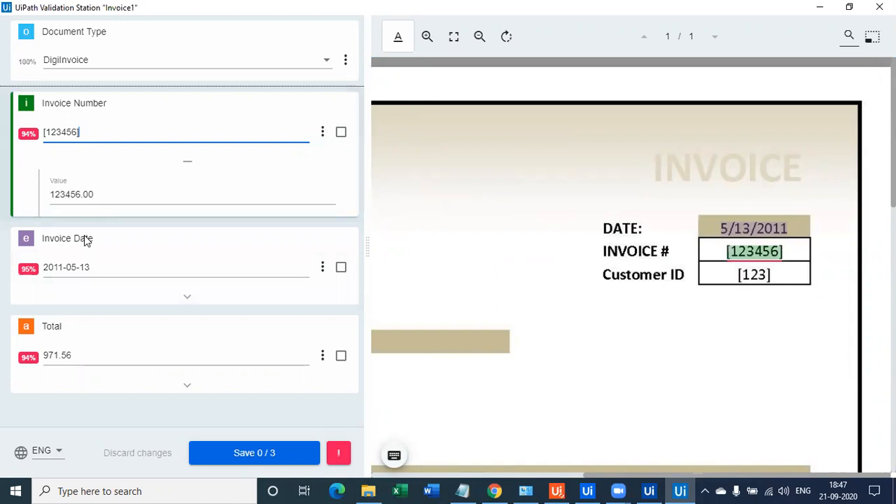
{"action": "left_click", "coordinate": [342, 131]}
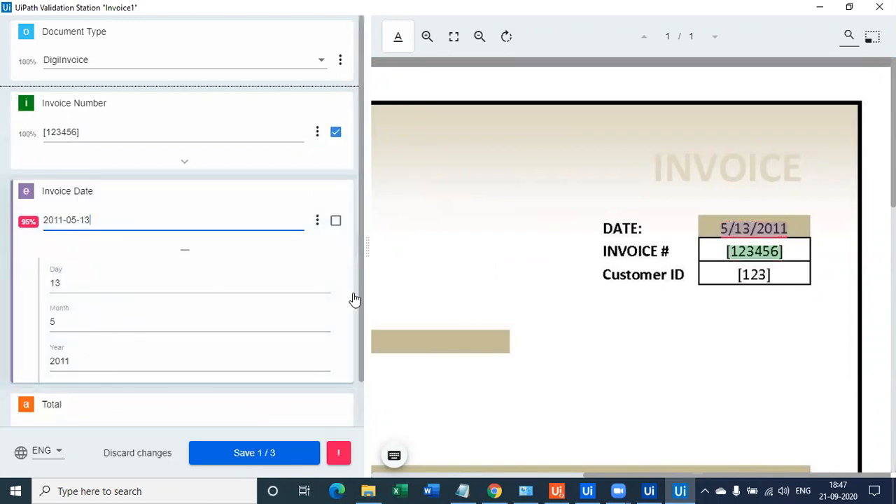
{"action": "scroll", "scroll_direction": "down", "scroll_amount": 3}
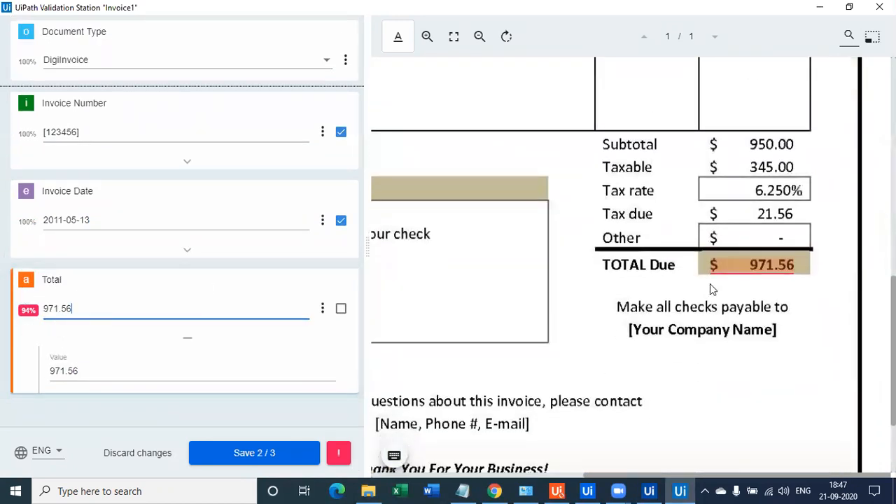
{"action": "mouse_move", "coordinate": [282, 445]}
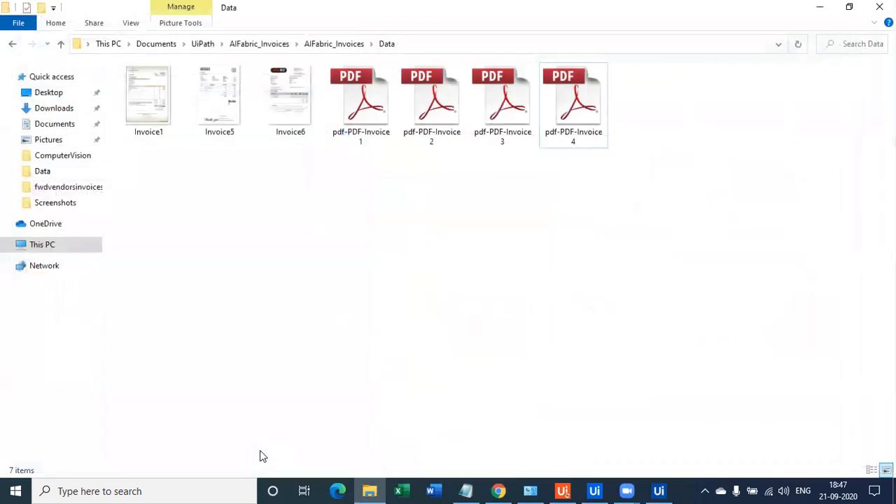
{"action": "mouse_move", "coordinate": [129, 167]}
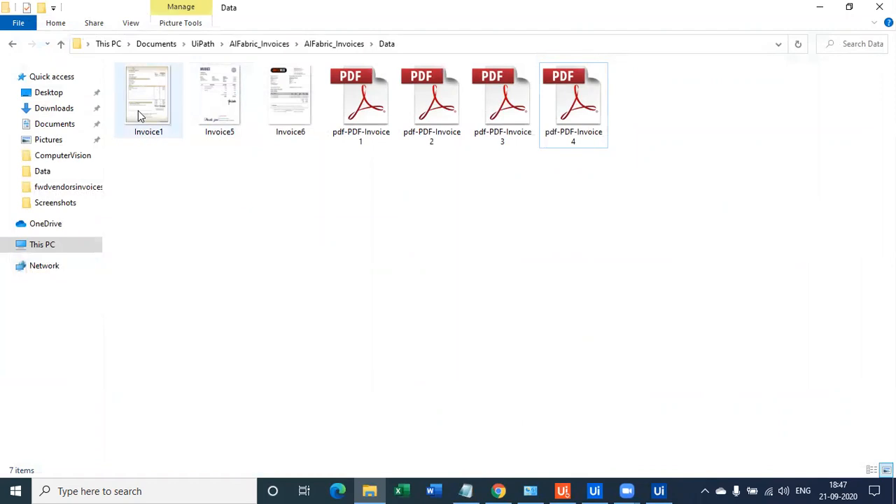
Mark Invoice5's number US-001 and date 2019-11-02 correct and scroll to the 154.06 total.
{"action": "left_click", "coordinate": [440, 358]}
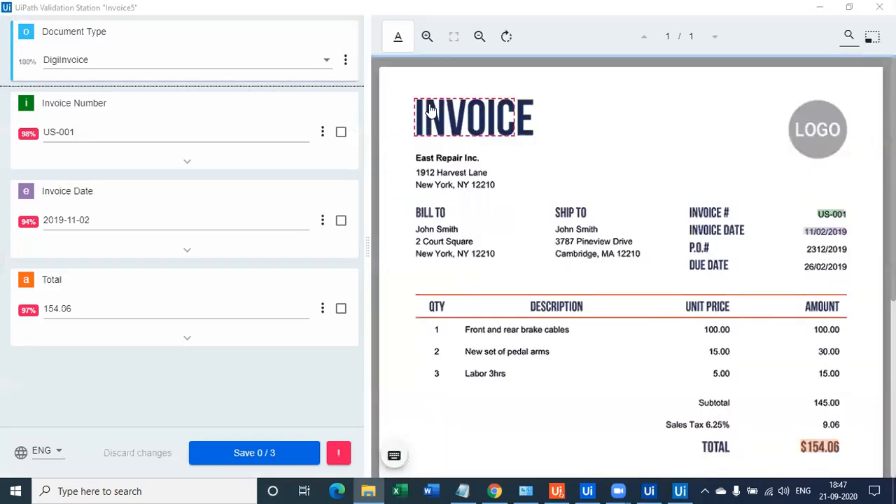
{"action": "left_click", "coordinate": [427, 36]}
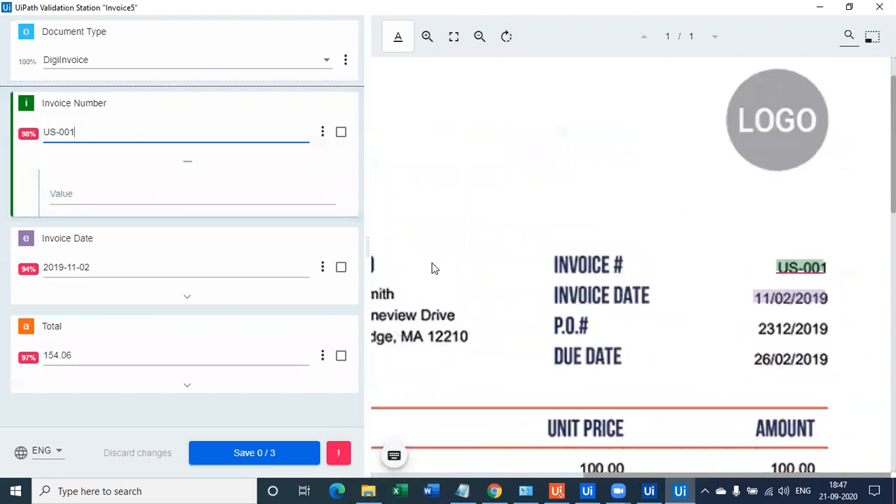
{"action": "mouse_move", "coordinate": [245, 254]}
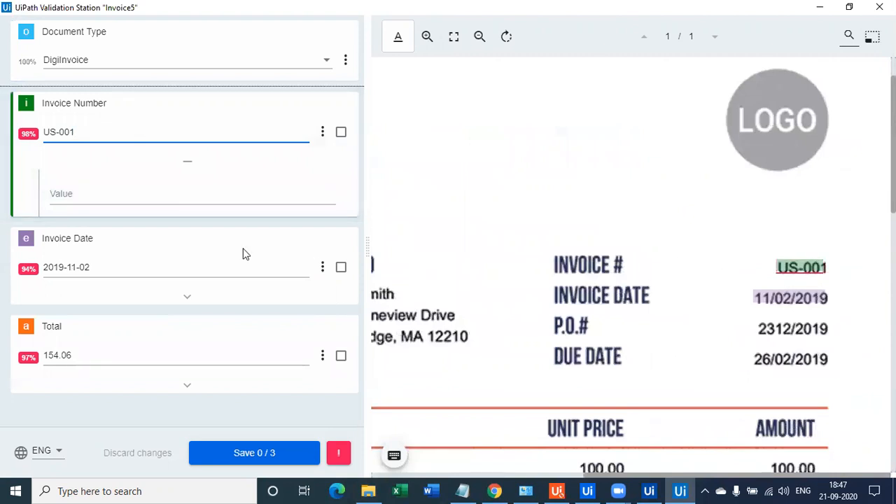
{"action": "mouse_move", "coordinate": [30, 143]}
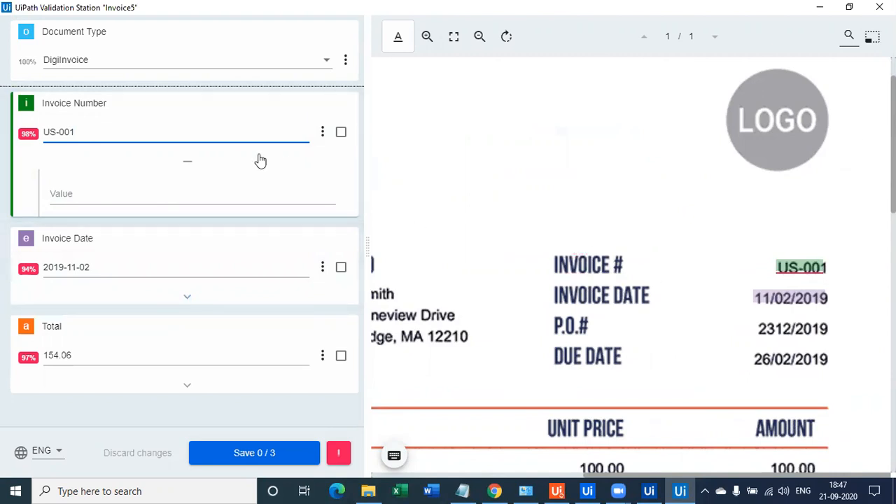
{"action": "left_click", "coordinate": [342, 132]}
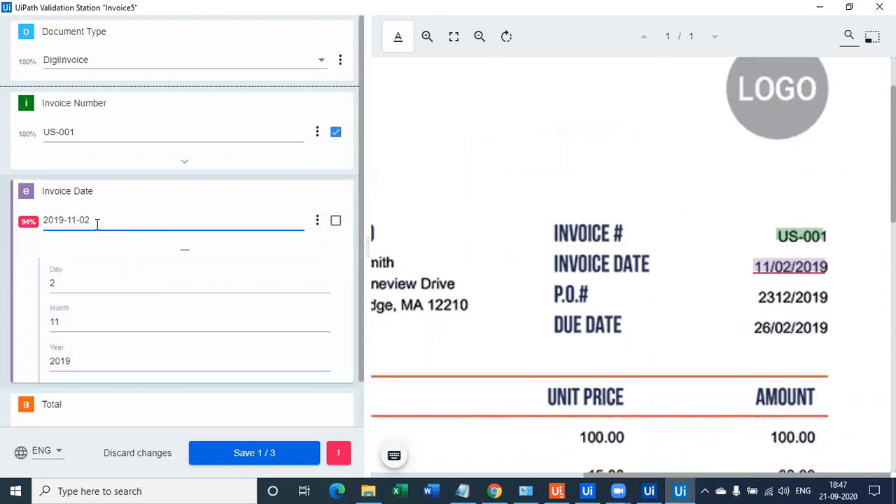
{"action": "mouse_move", "coordinate": [199, 255]}
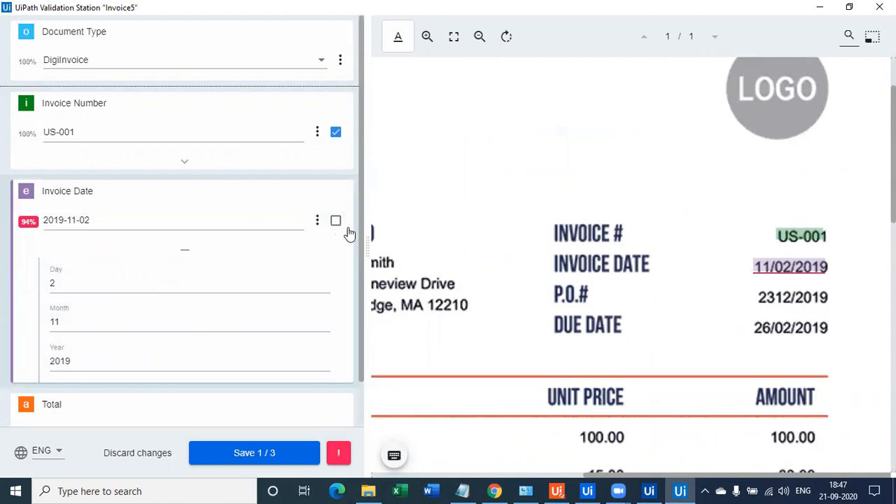
{"action": "left_click", "coordinate": [336, 220]}
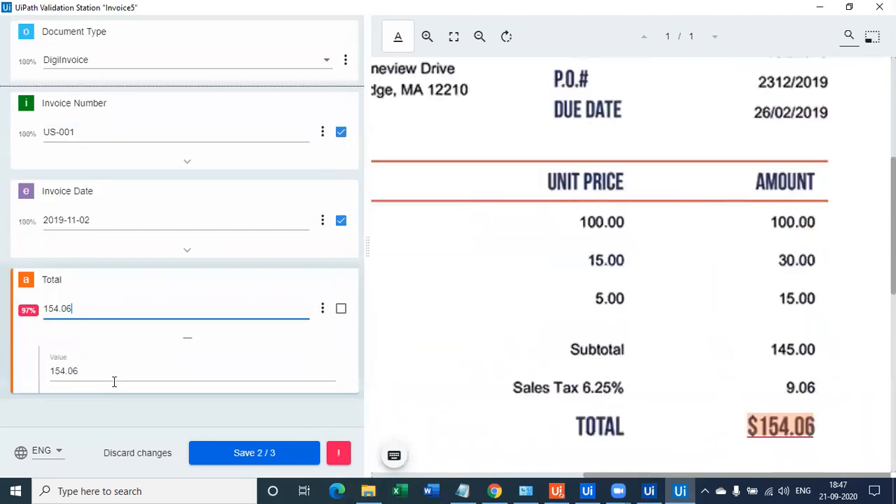
{"action": "scroll", "scroll_direction": "down", "scroll_amount": 3}
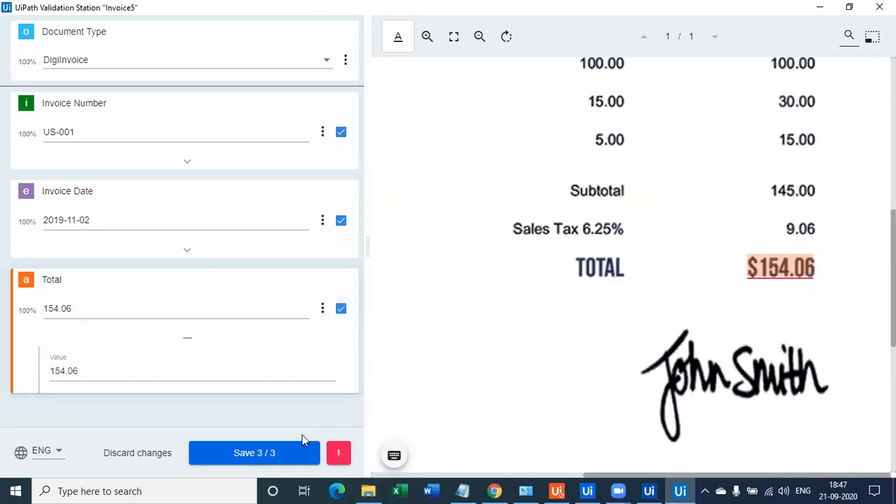
{"action": "mouse_move", "coordinate": [255, 453]}
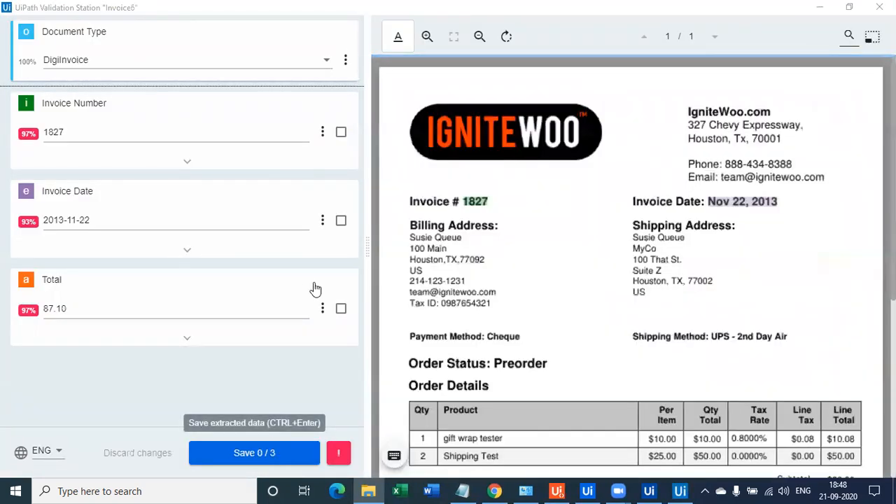
{"action": "mouse_move", "coordinate": [447, 185]}
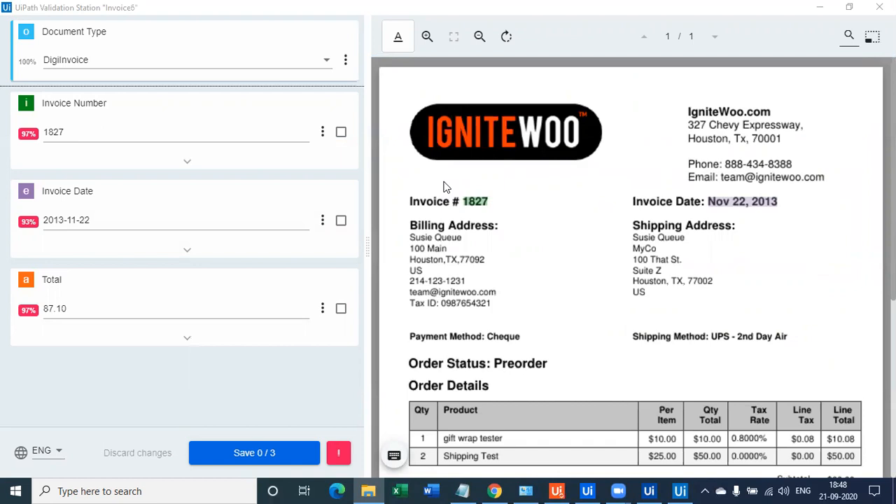
{"action": "mouse_move", "coordinate": [739, 132]}
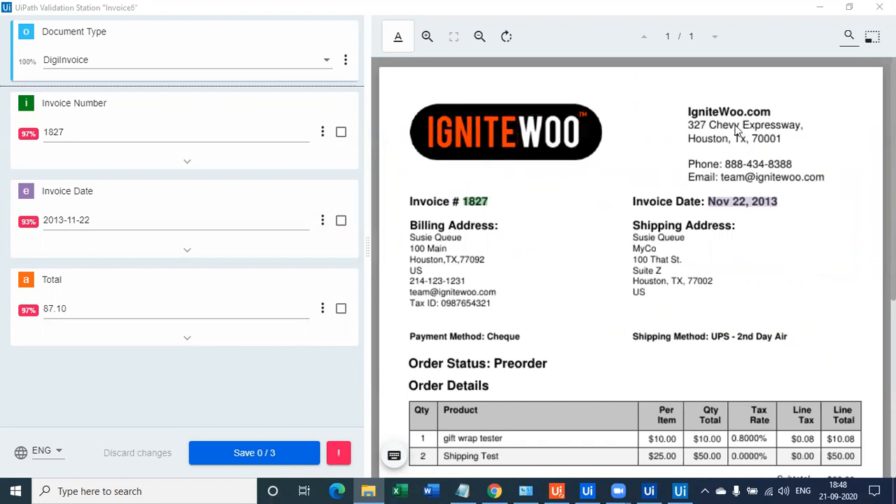
{"action": "mouse_move", "coordinate": [671, 263]}
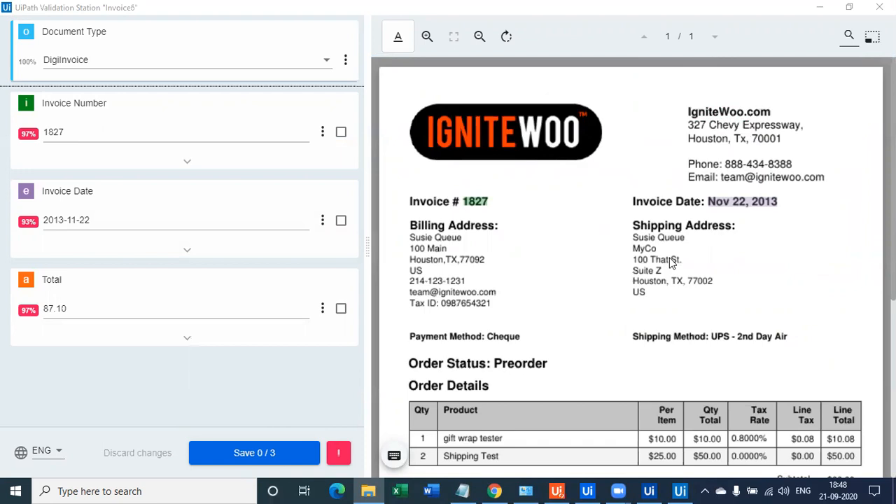
Mark the IgniteWoo invoice number 1827 correct and review its Invoice Date.
{"action": "left_click", "coordinate": [427, 36]}
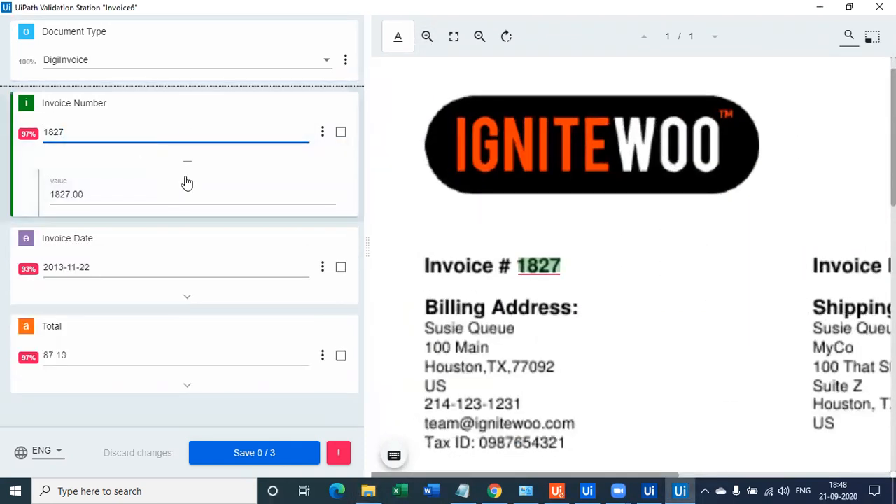
{"action": "left_click", "coordinate": [342, 131]}
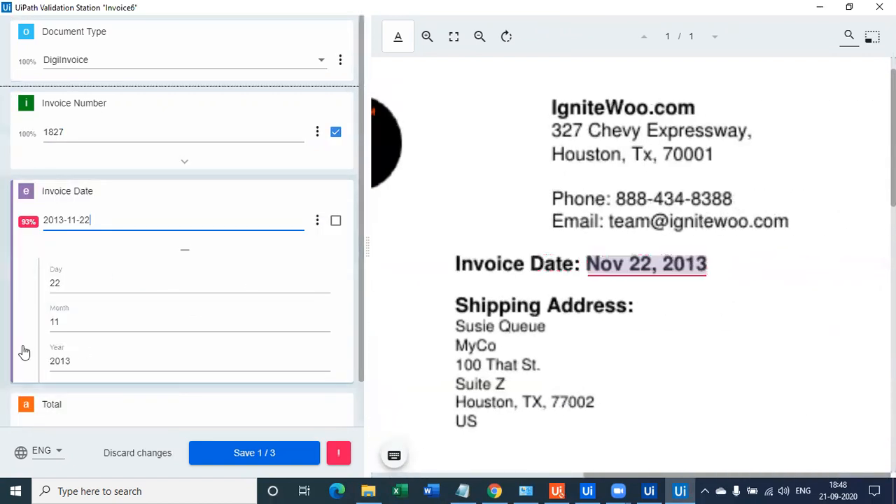
{"action": "scroll", "scroll_direction": "down", "scroll_amount": 3}
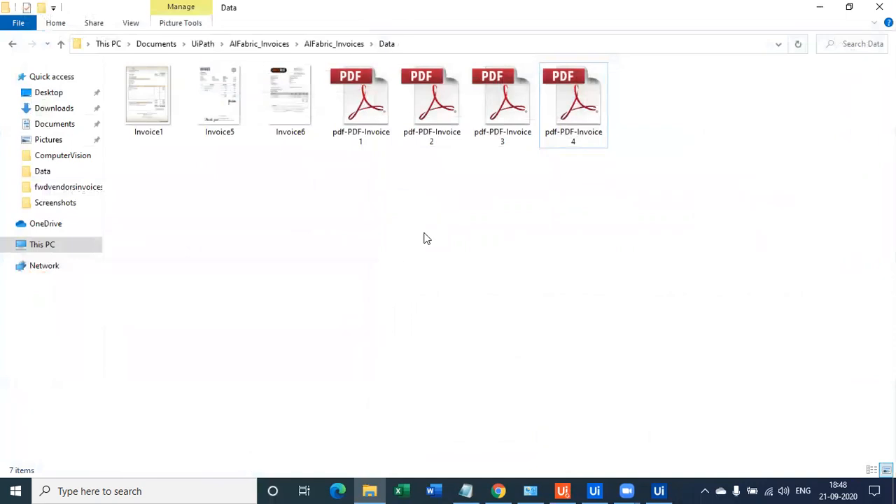
{"action": "mouse_move", "coordinate": [353, 139]}
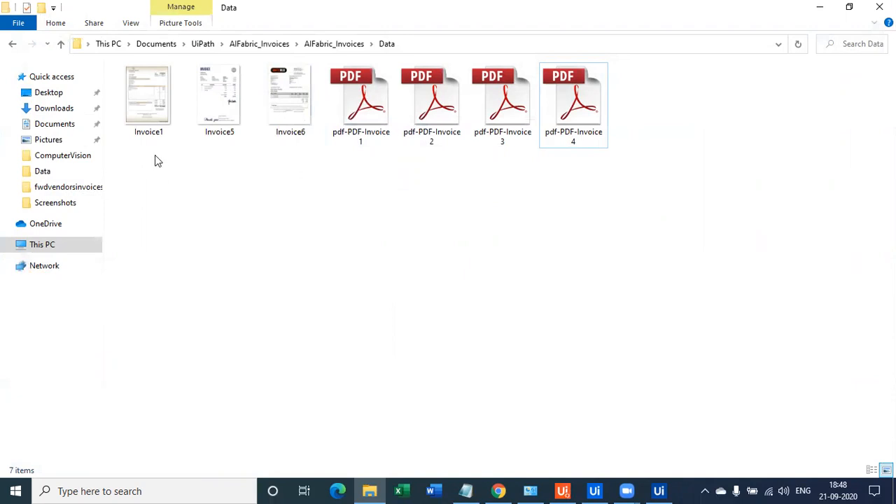
{"action": "mouse_move", "coordinate": [557, 301]}
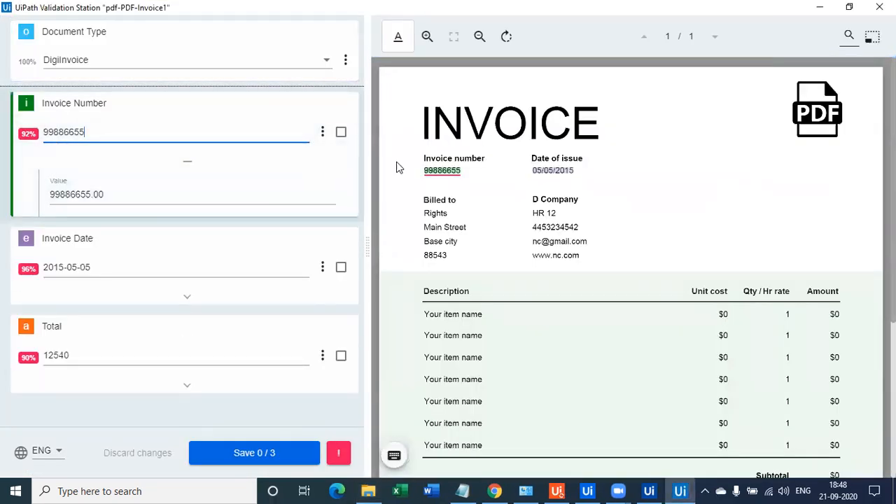
Mark number 99886655, date 2015-05-05 and total 12540 correct for pdf-PDF-Invoice1.
{"action": "left_click", "coordinate": [427, 37]}
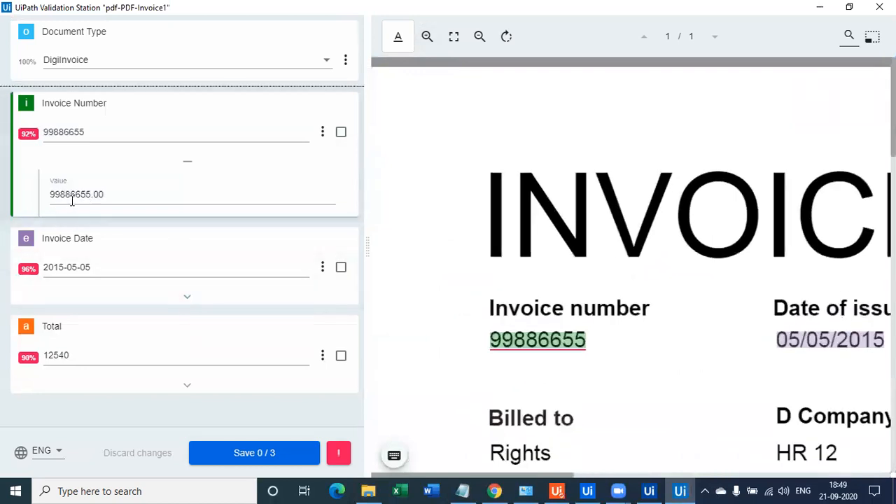
{"action": "mouse_move", "coordinate": [361, 287]}
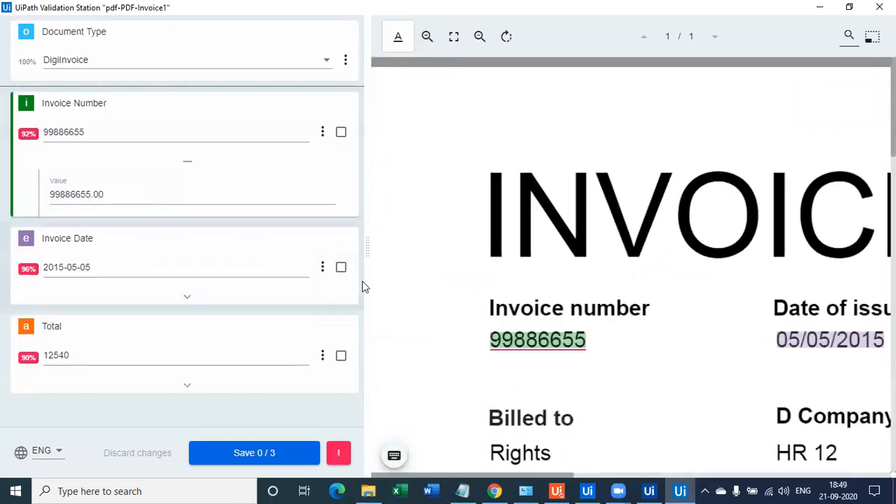
{"action": "left_click", "coordinate": [342, 131]}
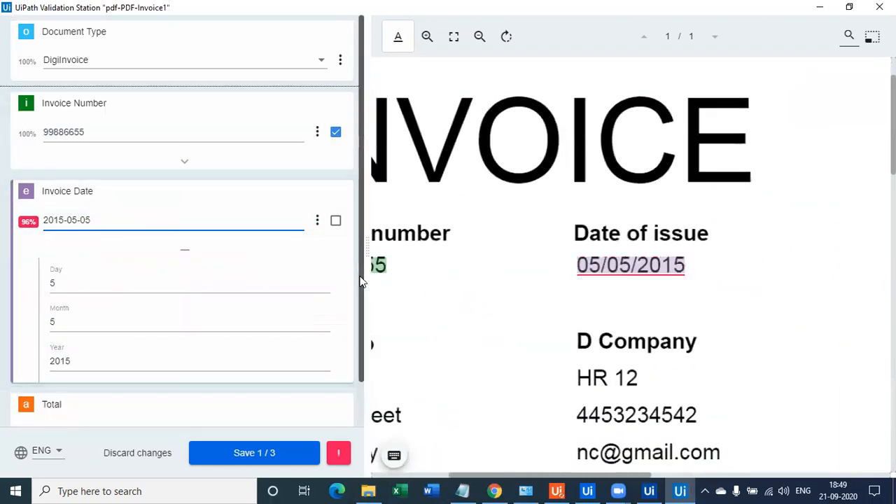
{"action": "left_click", "coordinate": [336, 220]}
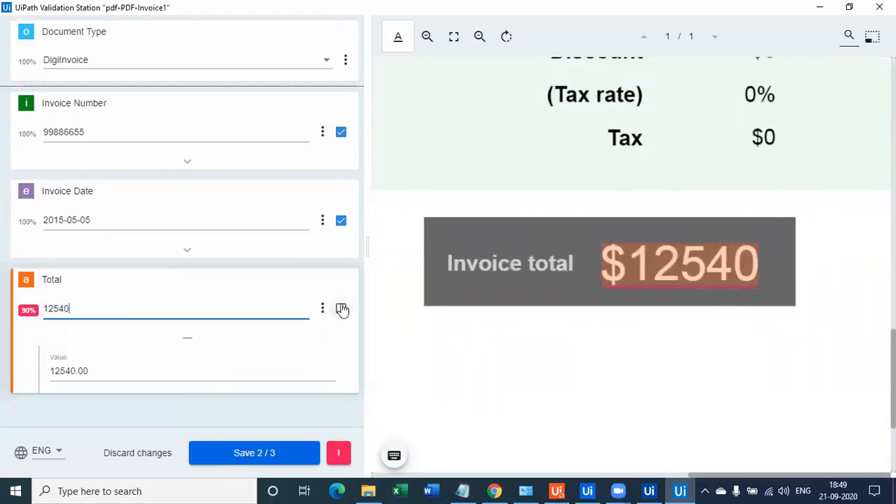
{"action": "left_click", "coordinate": [370, 490]}
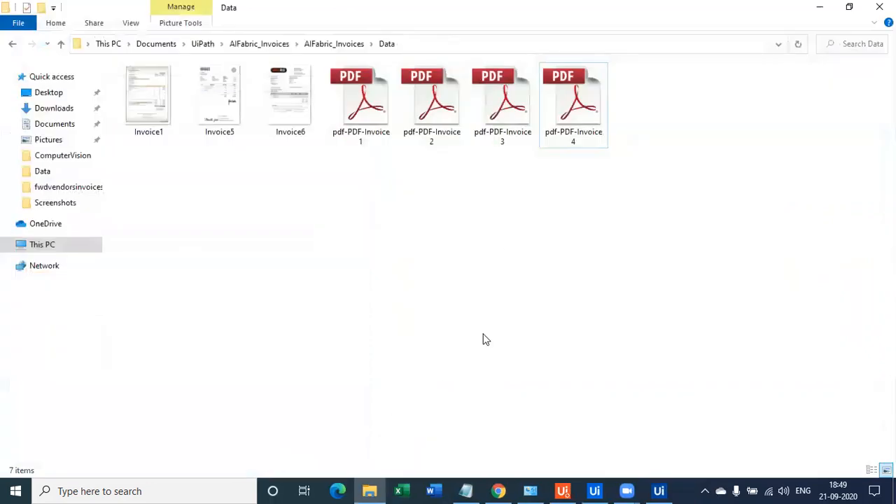
{"action": "mouse_move", "coordinate": [532, 270]}
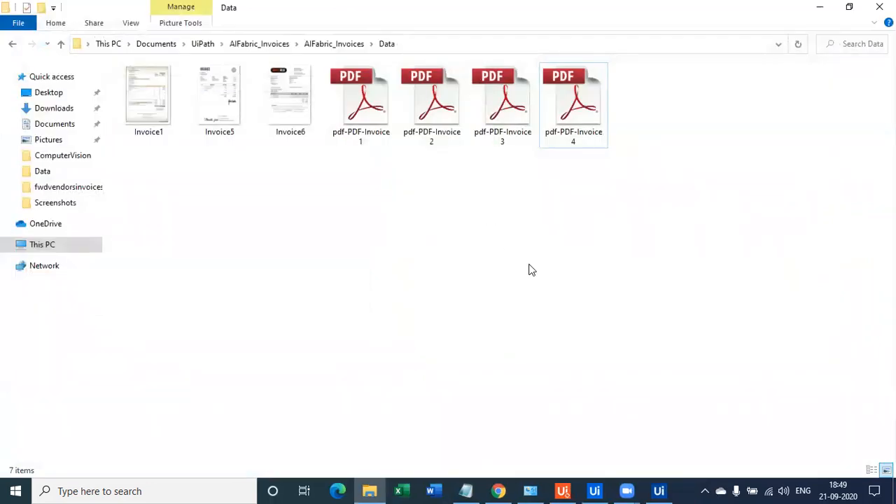
{"action": "mouse_move", "coordinate": [445, 173]}
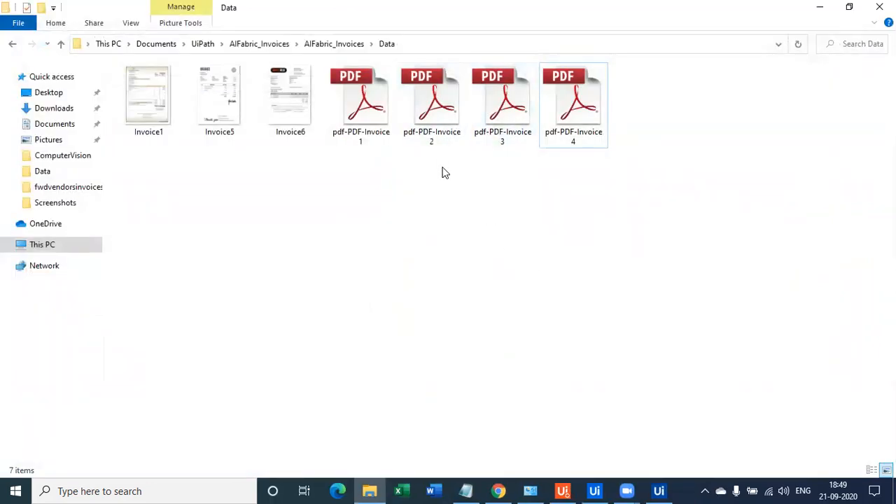
{"action": "mouse_move", "coordinate": [501, 308]}
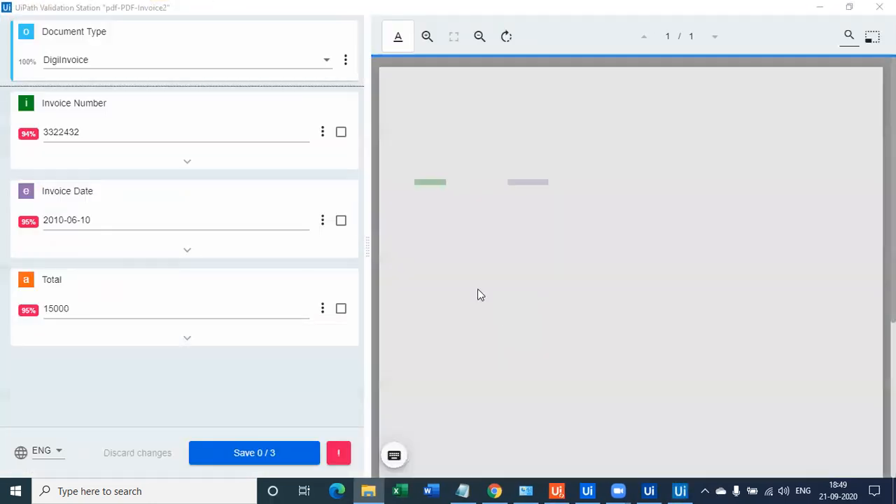
Mark invoice number 3322432 correct for pdf-PDF-Invoice2 and save the validated fields.
{"action": "left_click", "coordinate": [427, 37]}
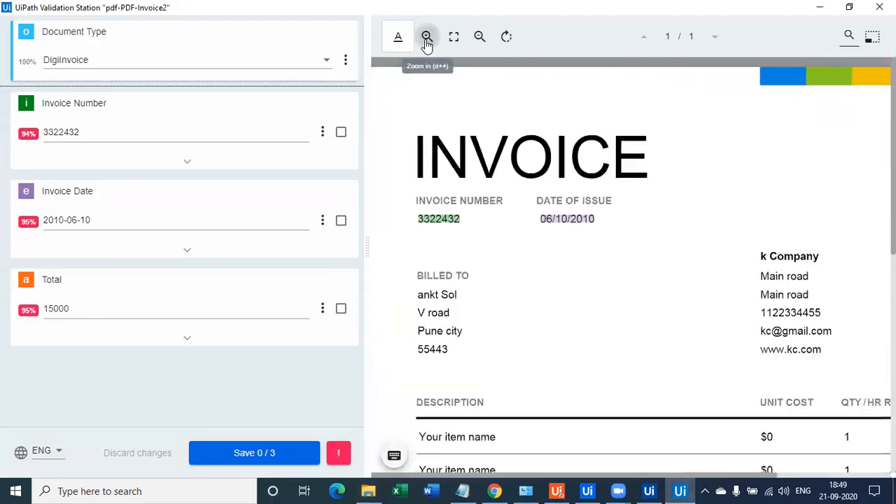
{"action": "left_click", "coordinate": [427, 36]}
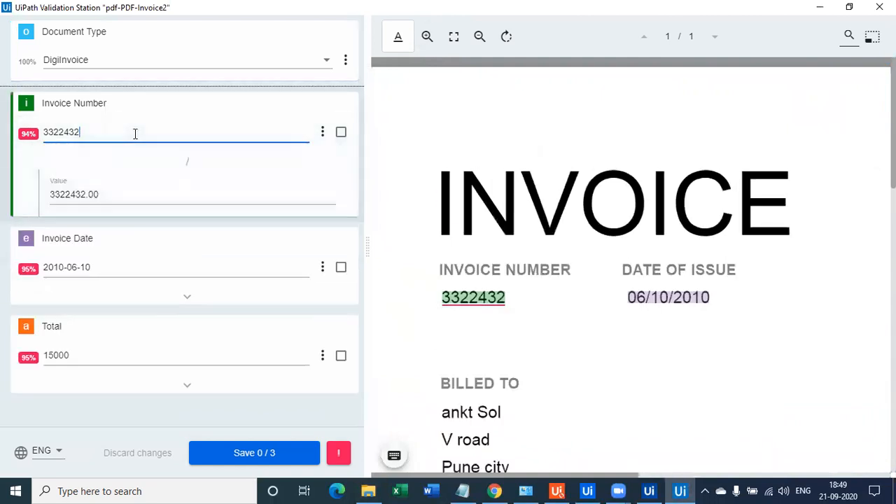
{"action": "scroll", "scroll_direction": "down", "scroll_amount": 3}
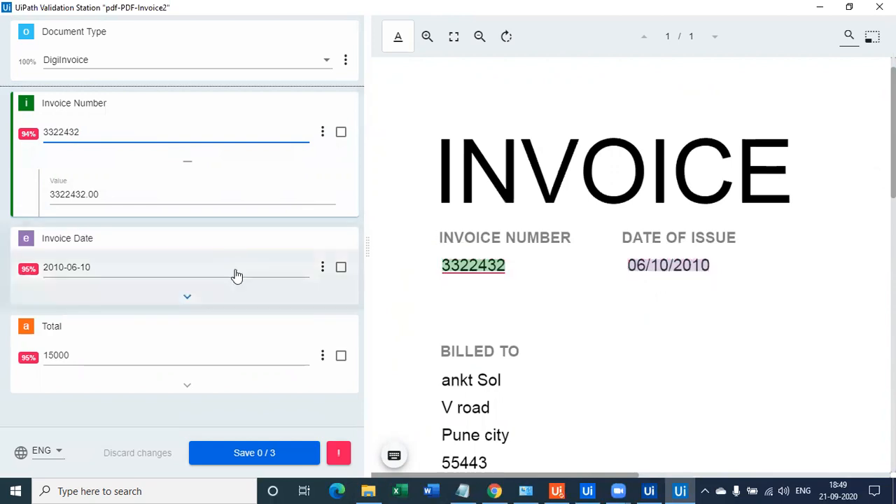
{"action": "left_click", "coordinate": [342, 131]}
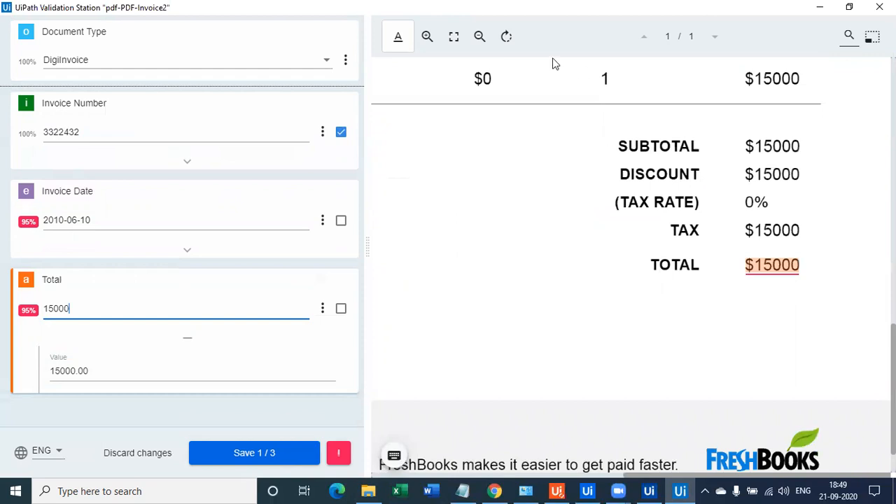
{"action": "left_click", "coordinate": [478, 36]}
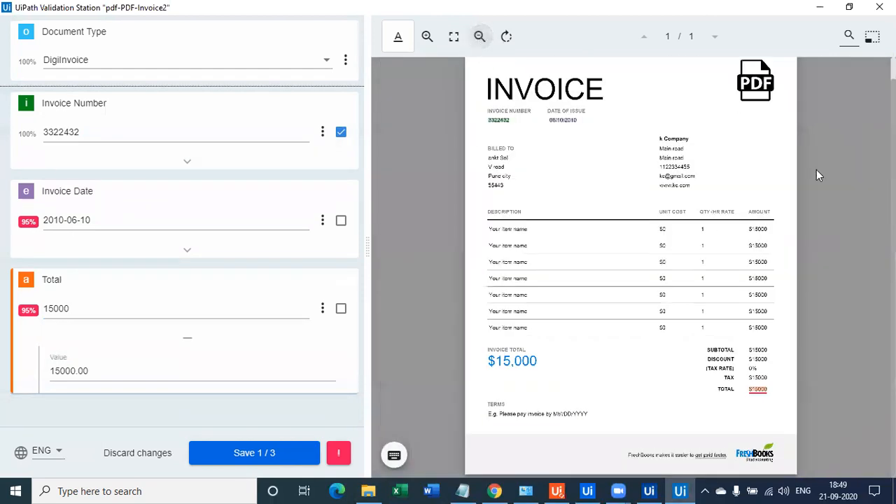
{"action": "mouse_move", "coordinate": [775, 459]}
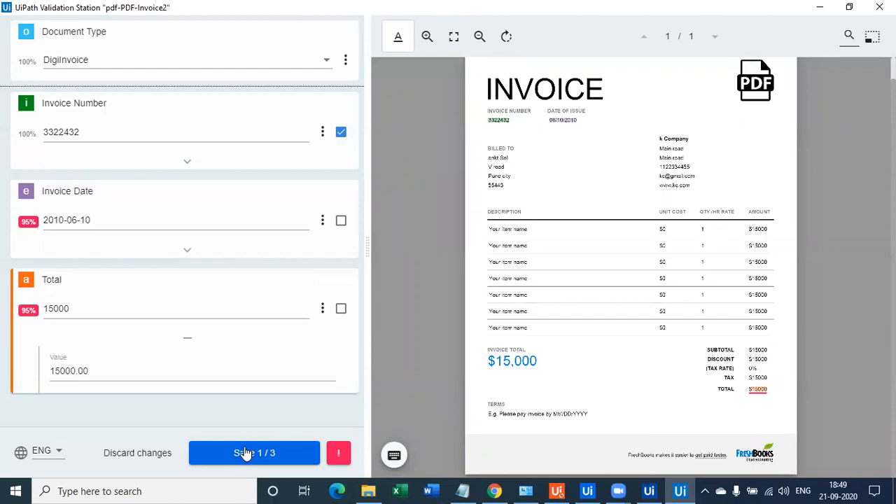
{"action": "left_click", "coordinate": [254, 452]}
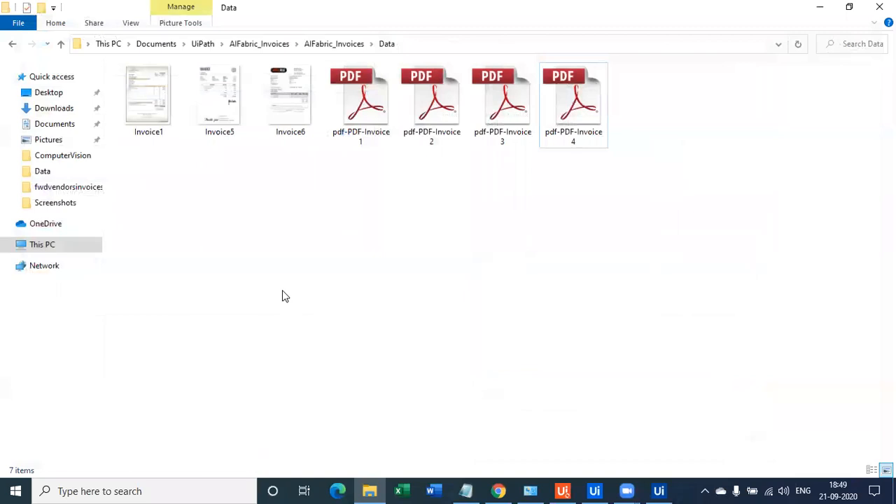
{"action": "mouse_move", "coordinate": [353, 240]}
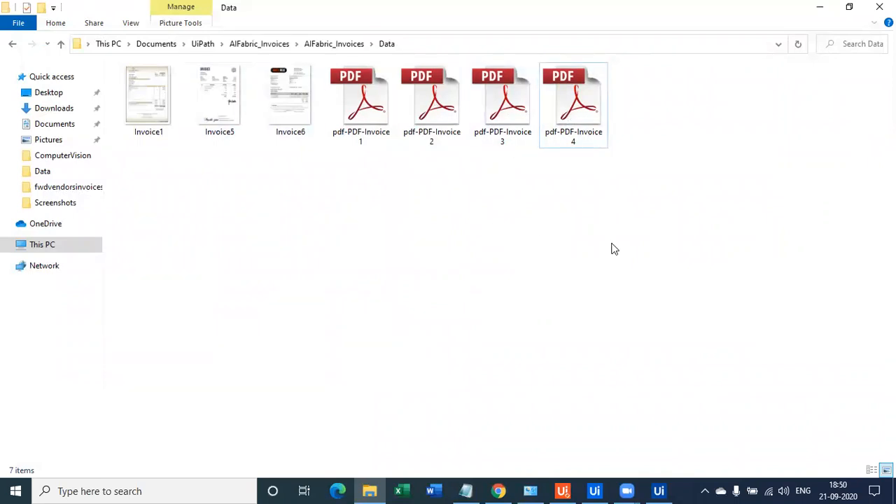
Confirm pdf-PDF-Invoice3's number 0012345 and date 2019-10-30, then Continue & save.
{"action": "double_click", "coordinate": [501, 96]}
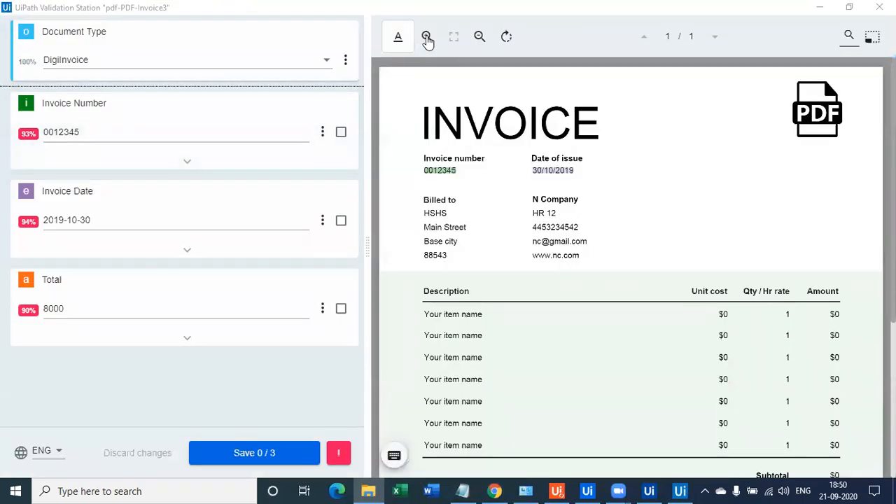
{"action": "left_click", "coordinate": [427, 36]}
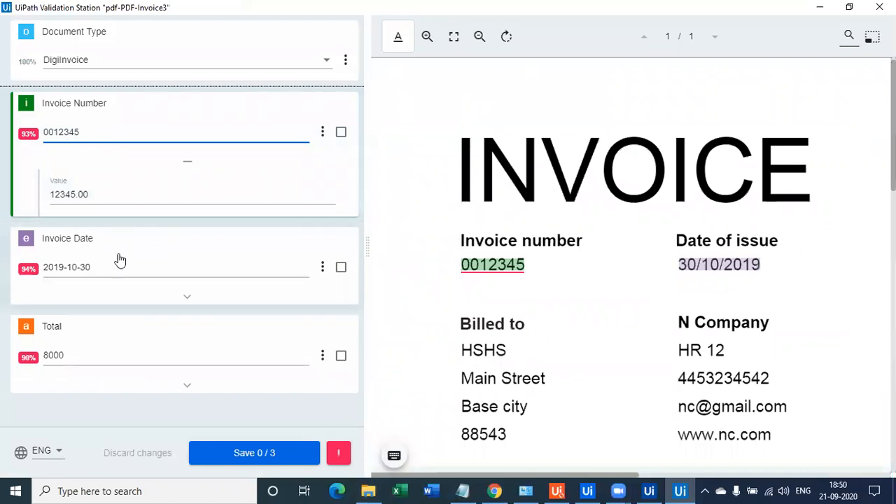
{"action": "left_click", "coordinate": [341, 132]}
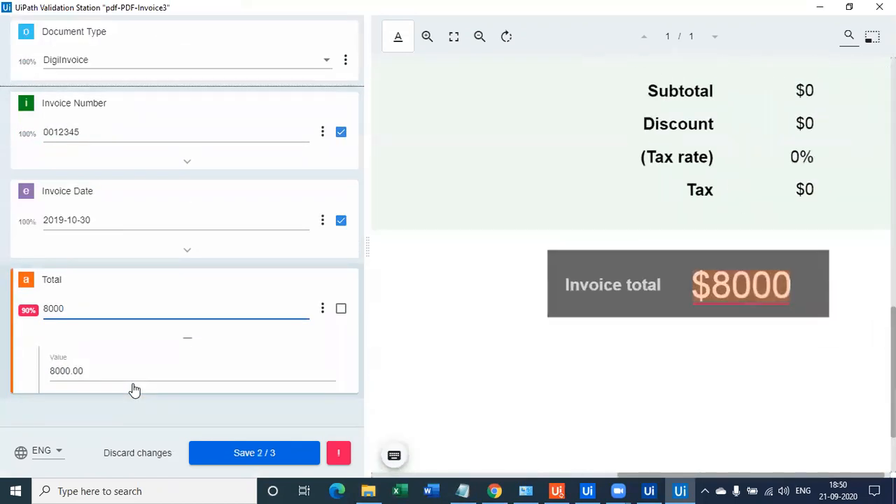
{"action": "left_click", "coordinate": [255, 453]}
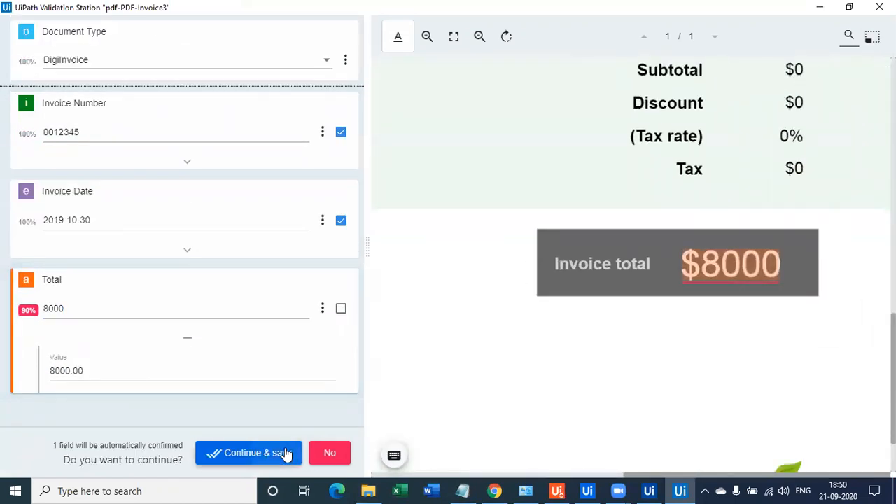
{"action": "left_click", "coordinate": [248, 452]}
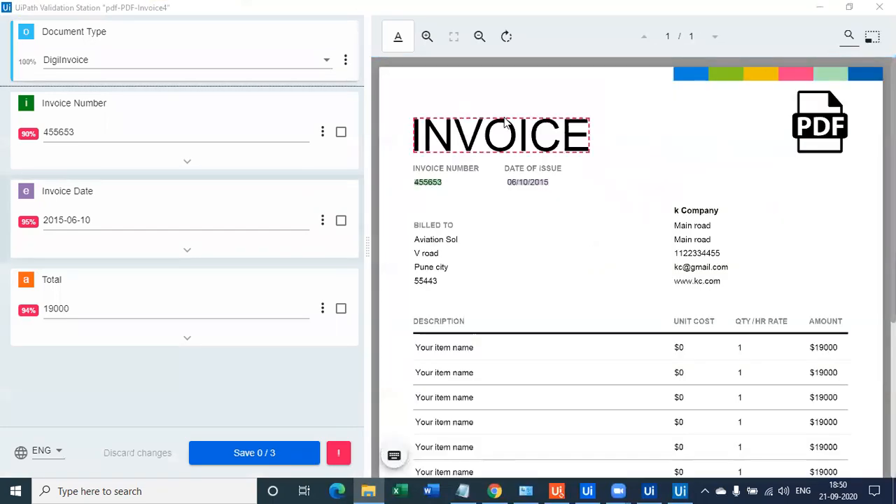
Confirm pdf-PDF-Invoice4's date 2015-06-10 and total 19000 and save, completing Invoices.xlsx.
{"action": "left_click", "coordinate": [427, 37]}
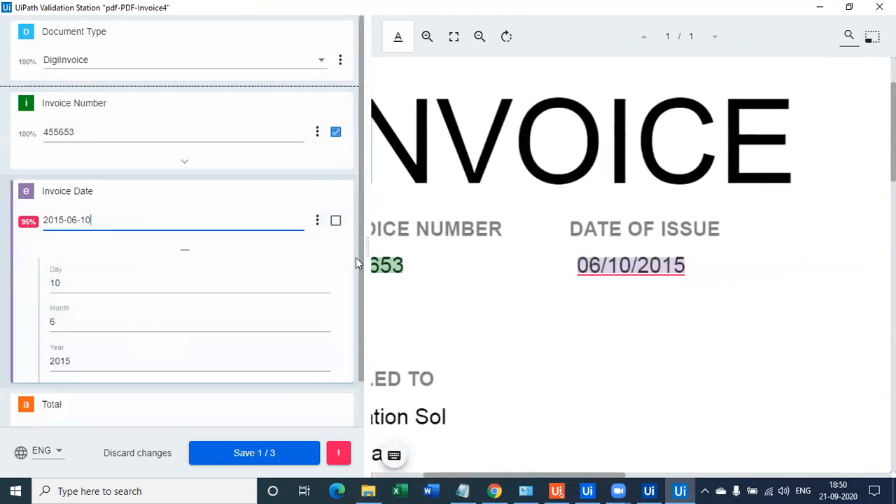
{"action": "left_click", "coordinate": [336, 220]}
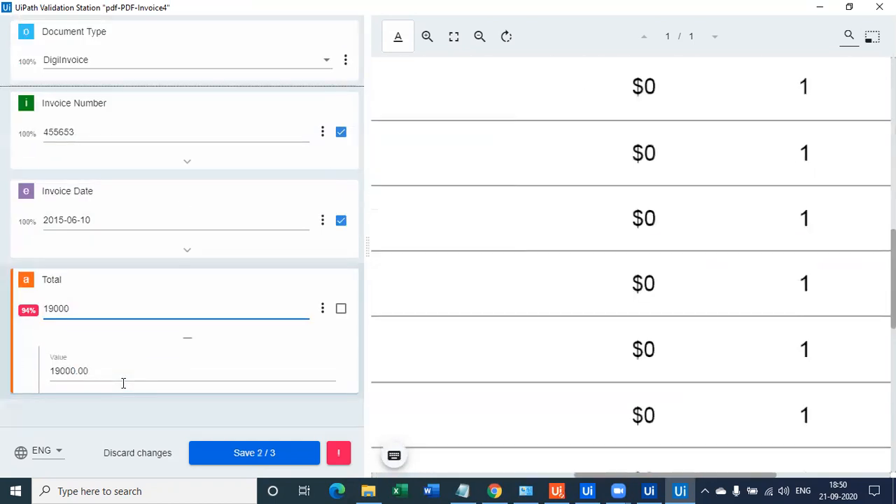
{"action": "left_click", "coordinate": [254, 452]}
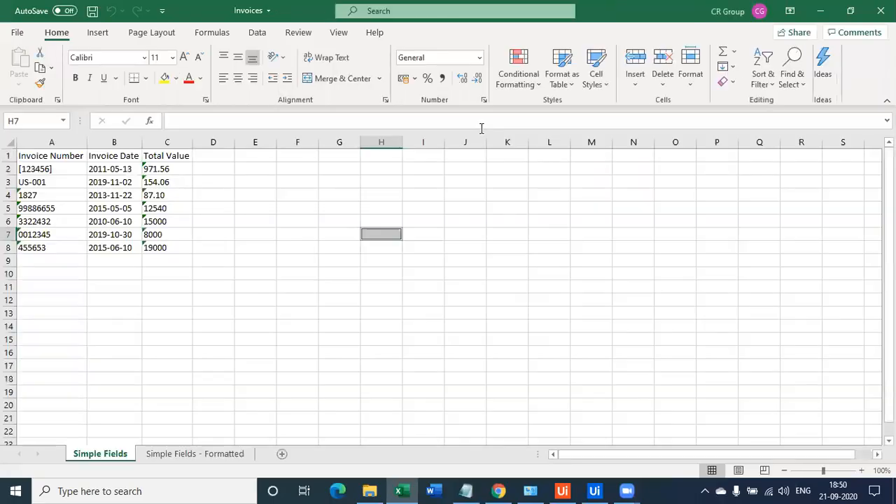
Review the seven extracted invoice rows on the Simple Fields and Simple Fields - Formatted sheets.
{"action": "left_click", "coordinate": [50, 143]}
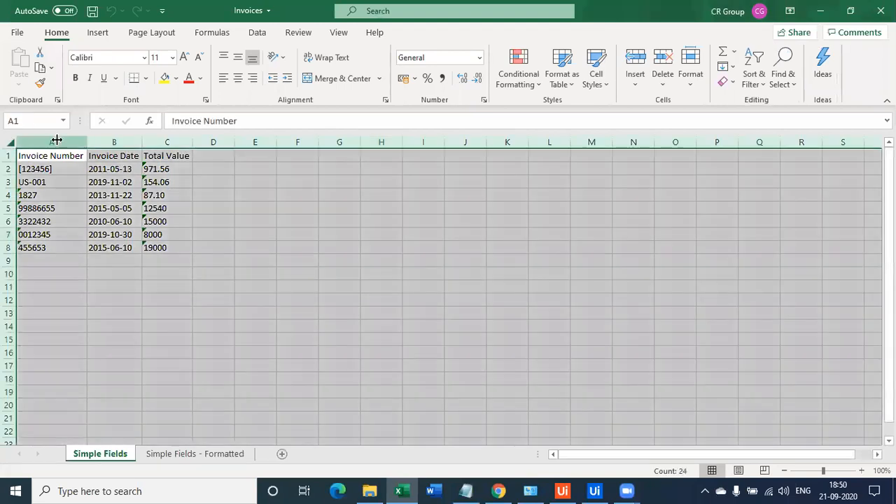
{"action": "left_click", "coordinate": [51, 207]}
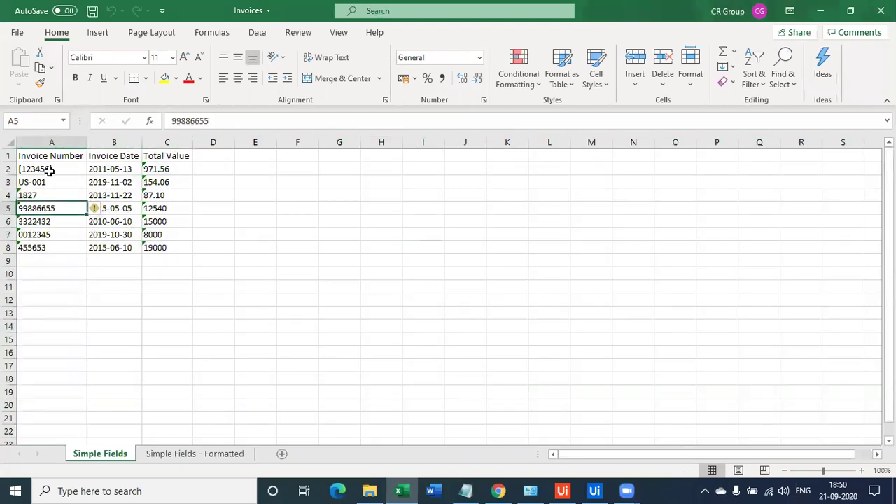
{"action": "left_click_drag", "start_coordinate": [51, 156], "coordinate": [166, 246]}
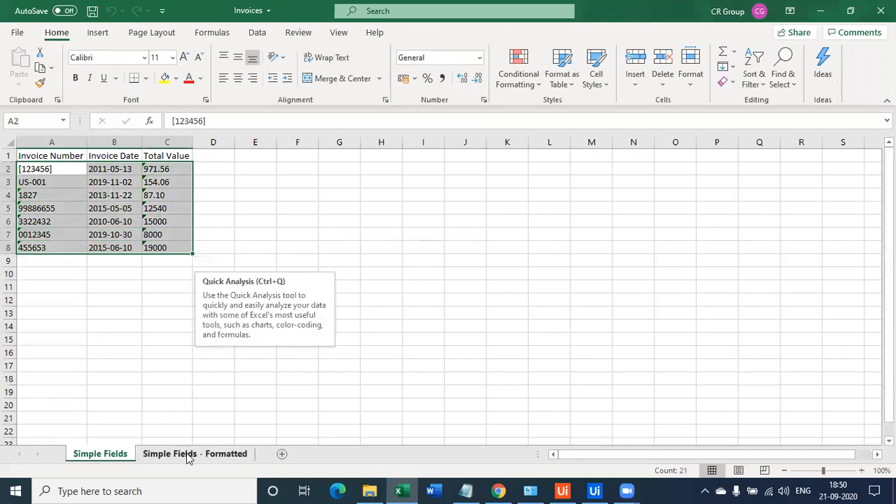
{"action": "left_click", "coordinate": [194, 453]}
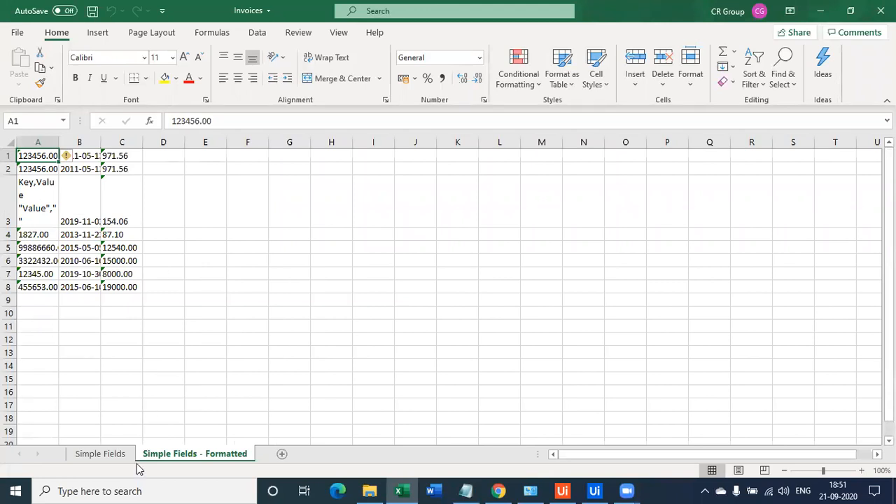
{"action": "left_click", "coordinate": [101, 453]}
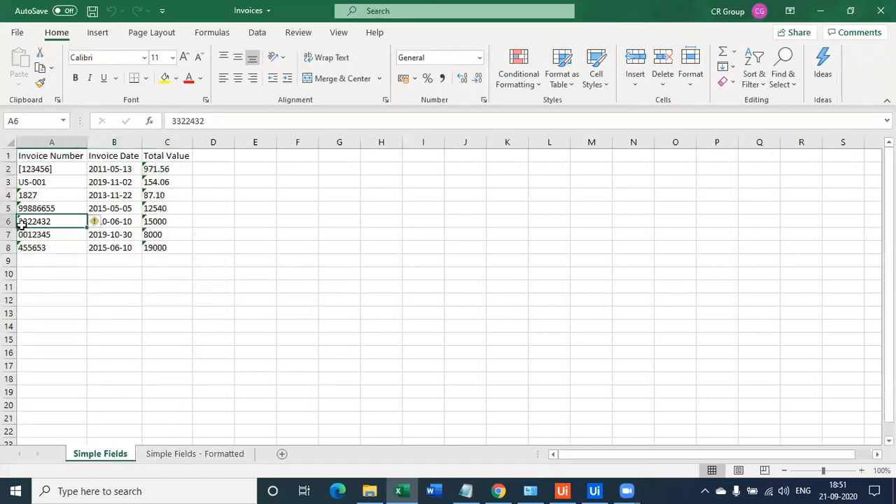
Inspect individual invoice numbers (99886655, 3322432) on Simple Fields, then return to the AIFabric_Invoices workflow.
{"action": "left_click_drag", "start_coordinate": [50, 168], "coordinate": [167, 246]}
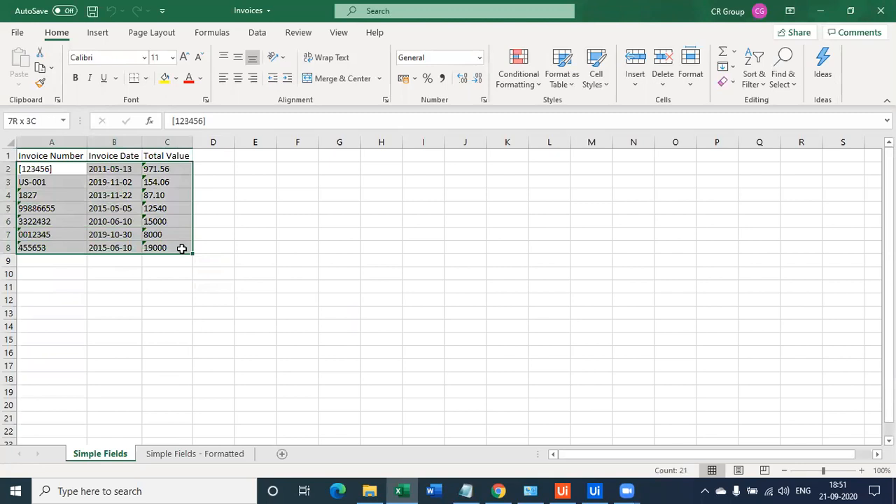
{"action": "left_click", "coordinate": [50, 168]}
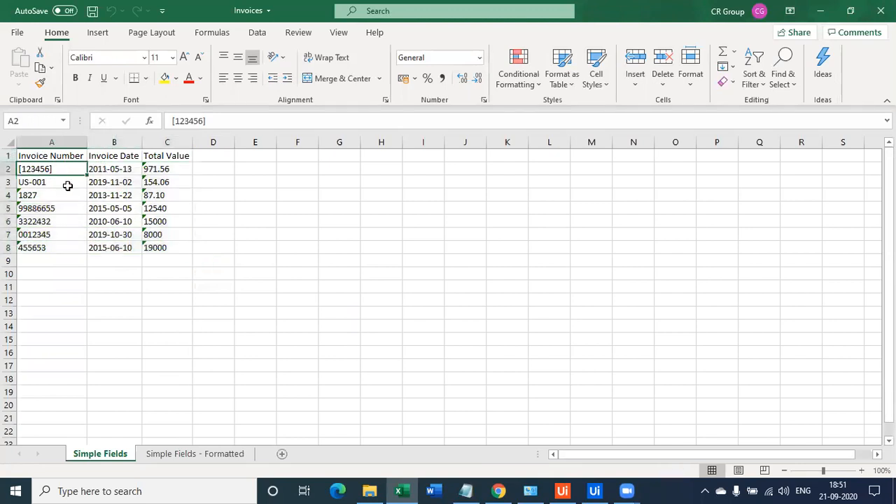
{"action": "left_click", "coordinate": [50, 221]}
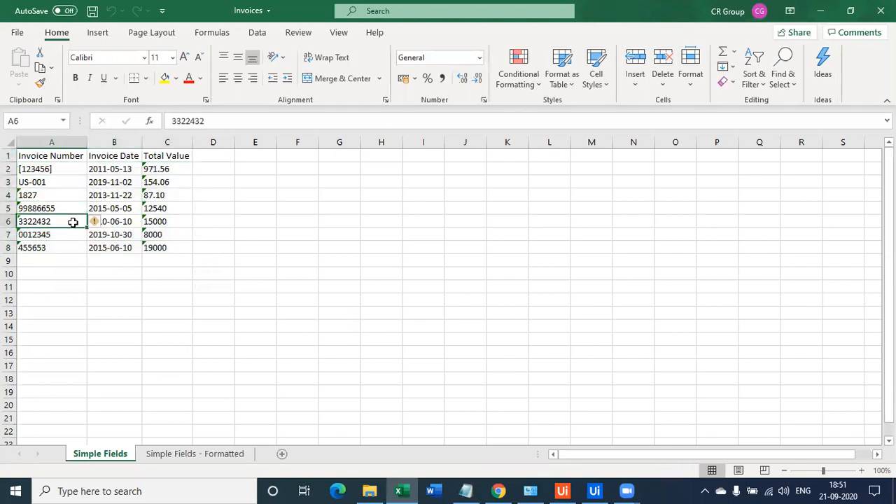
{"action": "double_click", "coordinate": [33, 234]}
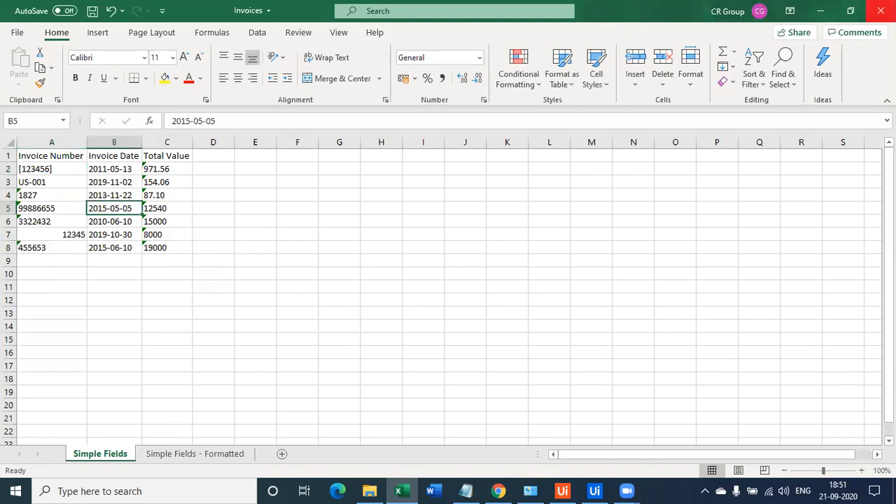
{"action": "left_click", "coordinate": [594, 490]}
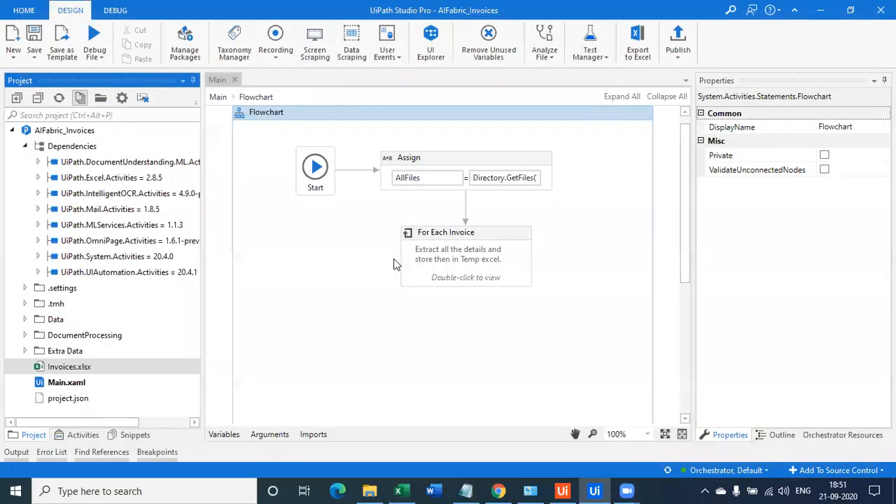
{"action": "double_click", "coordinate": [465, 255]}
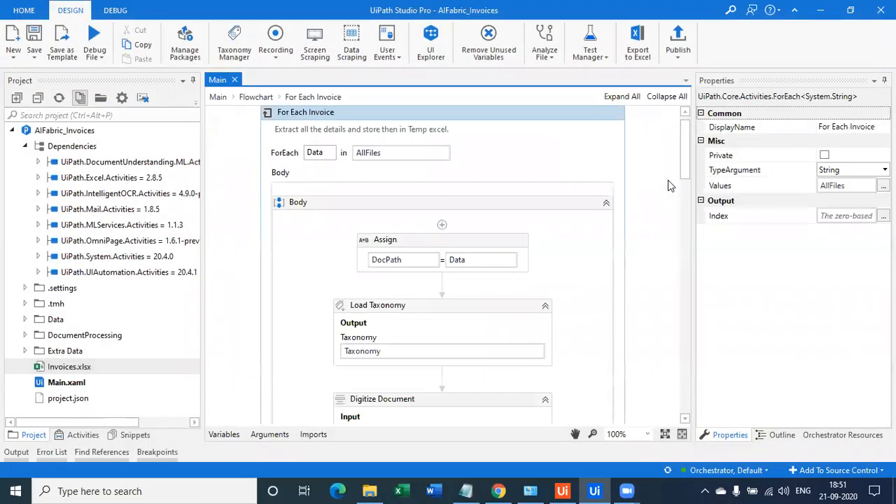
{"action": "scroll", "scroll_direction": "down", "scroll_amount": 3}
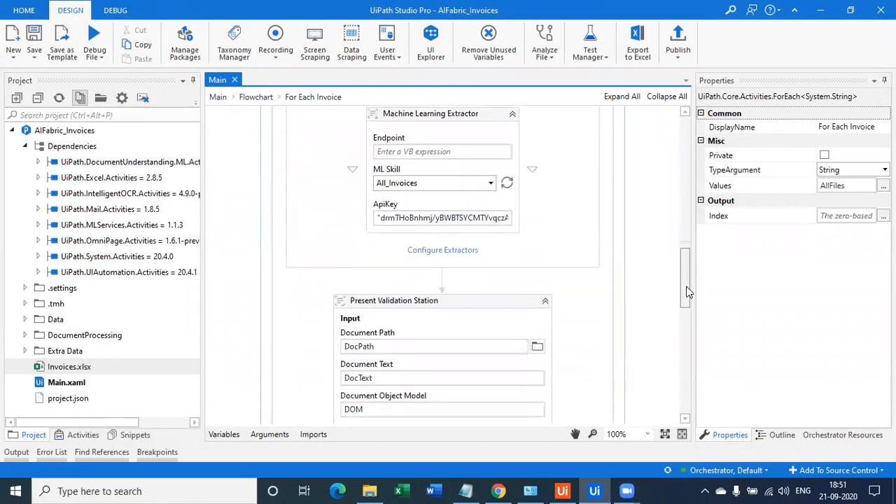
{"action": "scroll", "scroll_direction": "up", "scroll_amount": 3}
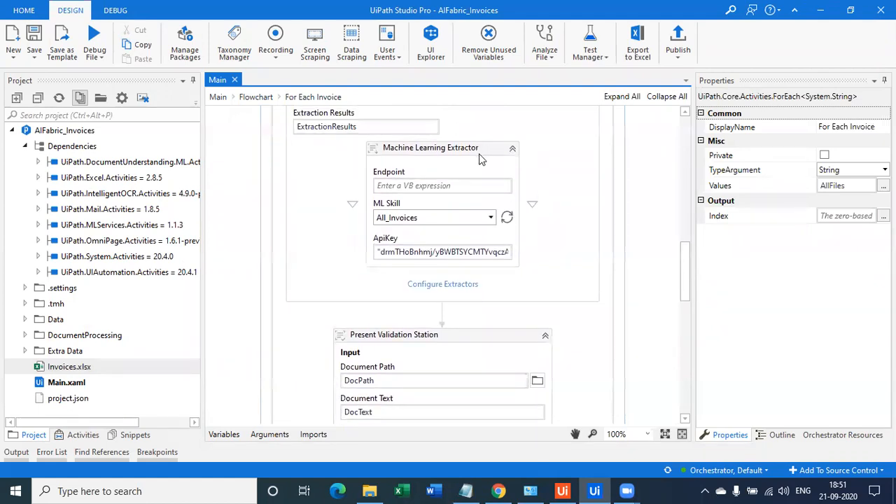
{"action": "left_click", "coordinate": [430, 148]}
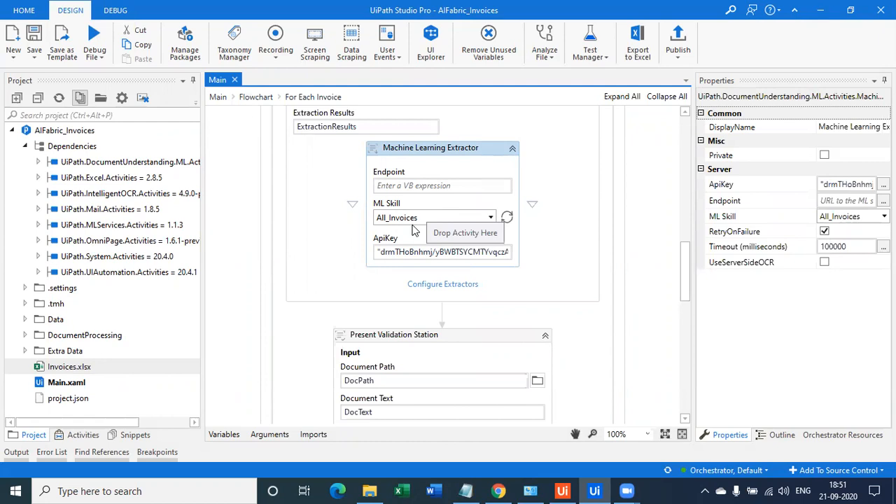
{"action": "mouse_move", "coordinate": [273, 118]}
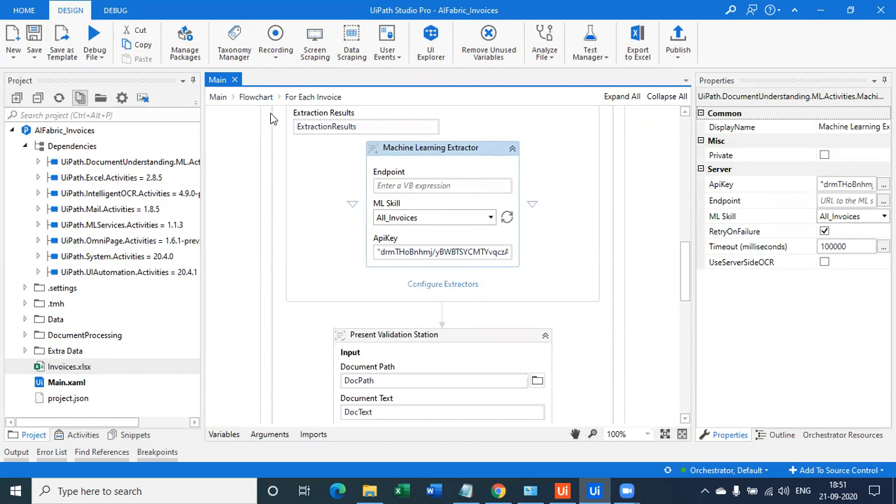
{"action": "left_click", "coordinate": [255, 97]}
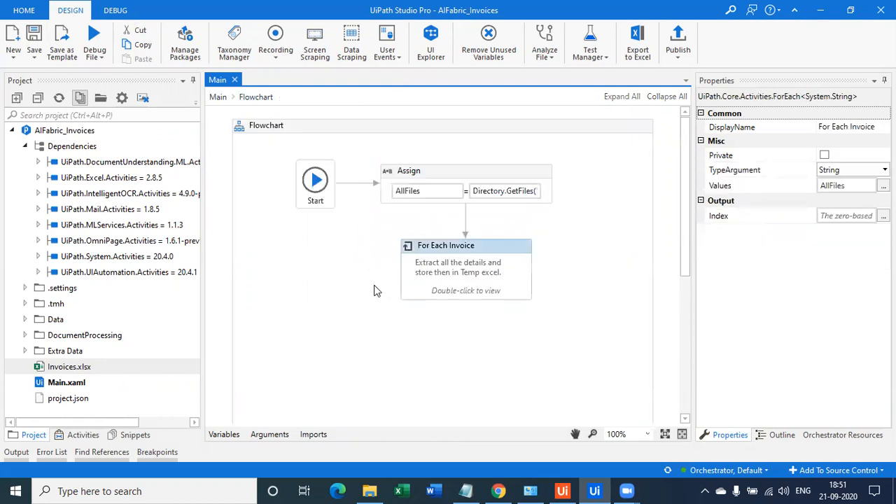